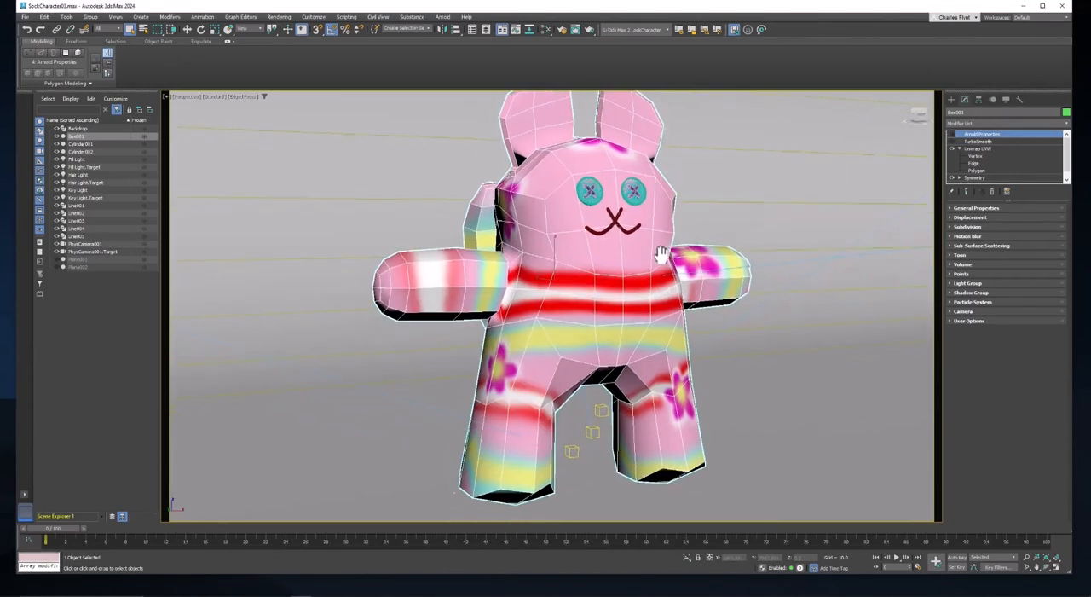
- Orbit the view around the sock bunny model to see its front
{"action": "left_click_drag", "start_coordinate": [657, 255], "coordinate": [682, 273]}
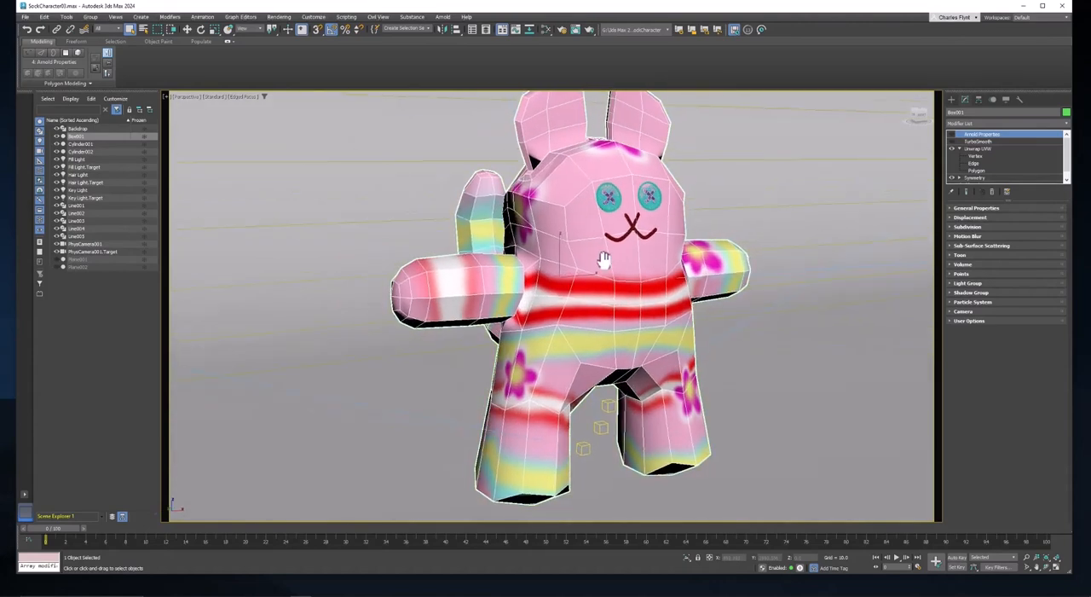
{"action": "left_click_drag", "start_coordinate": [604, 259], "coordinate": [601, 307]}
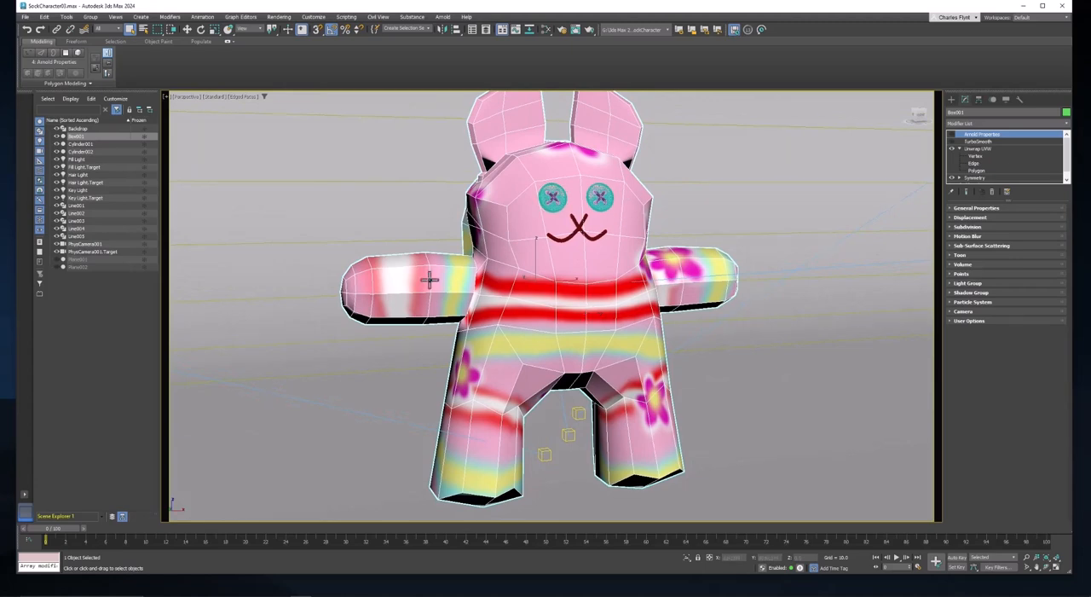
{"action": "mouse_move", "coordinate": [613, 277]}
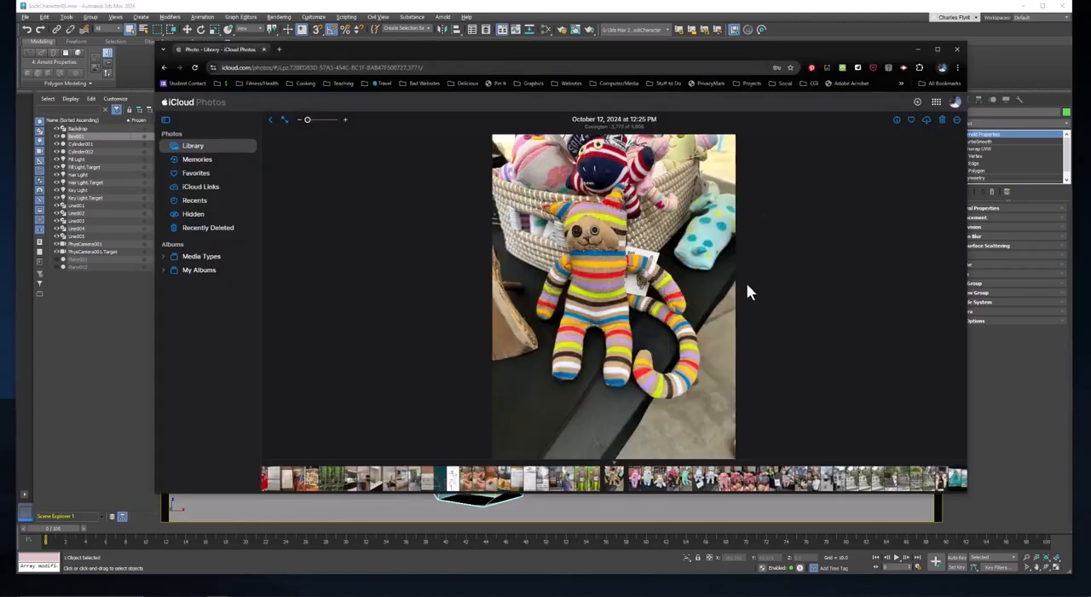
{"action": "mouse_move", "coordinate": [647, 230]}
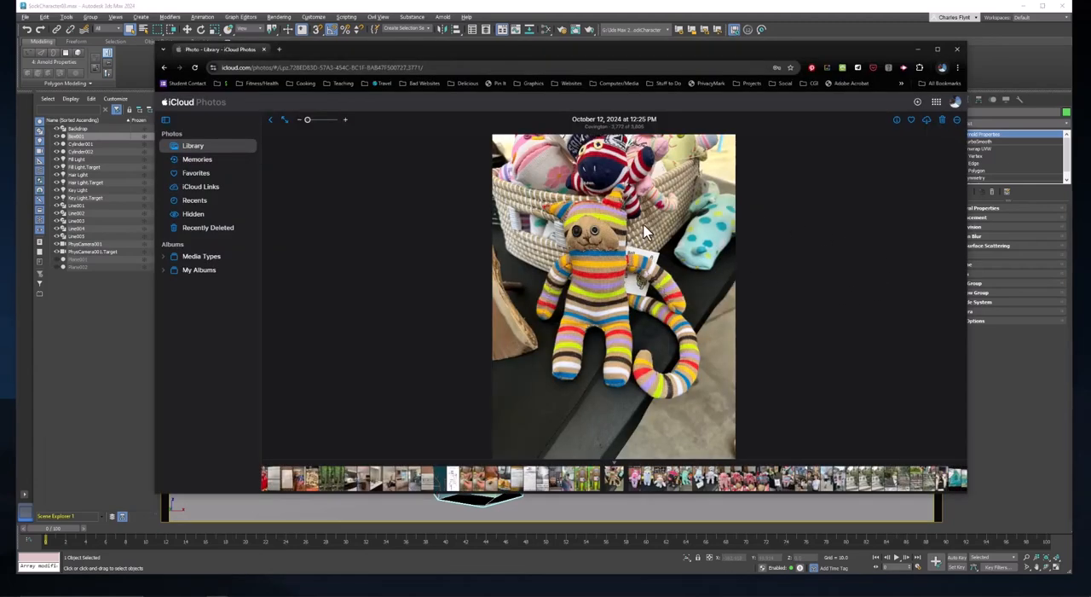
{"action": "mouse_move", "coordinate": [600, 280]}
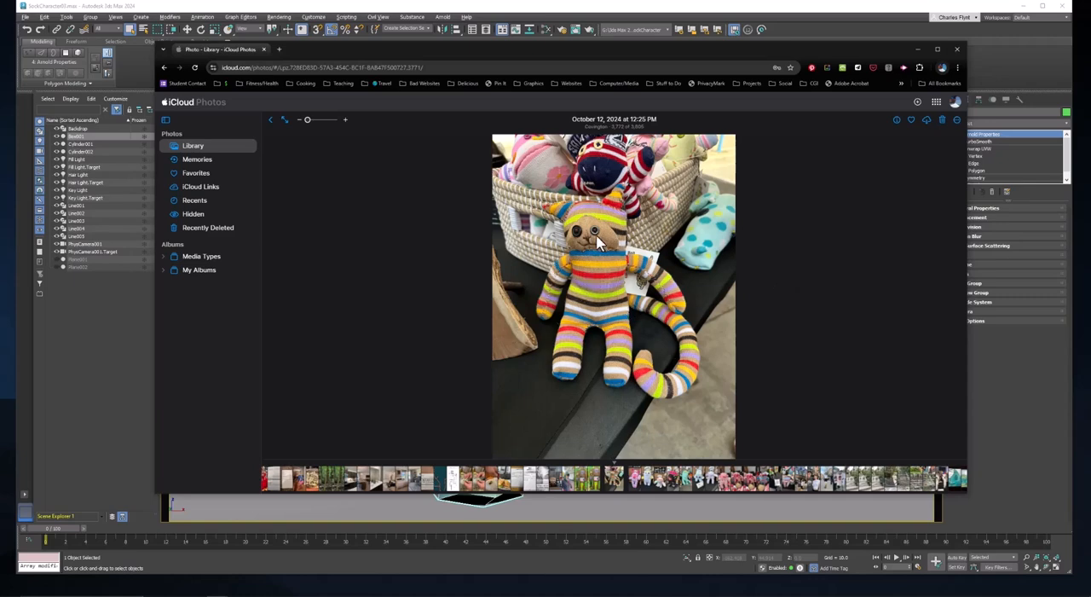
{"action": "mouse_move", "coordinate": [710, 319]}
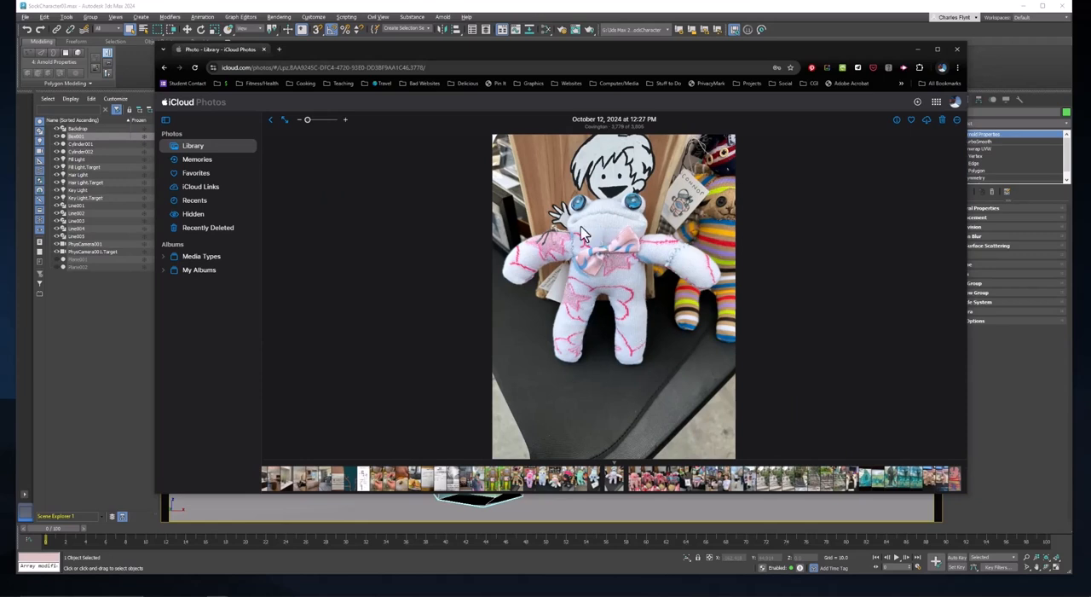
{"action": "mouse_move", "coordinate": [646, 237]}
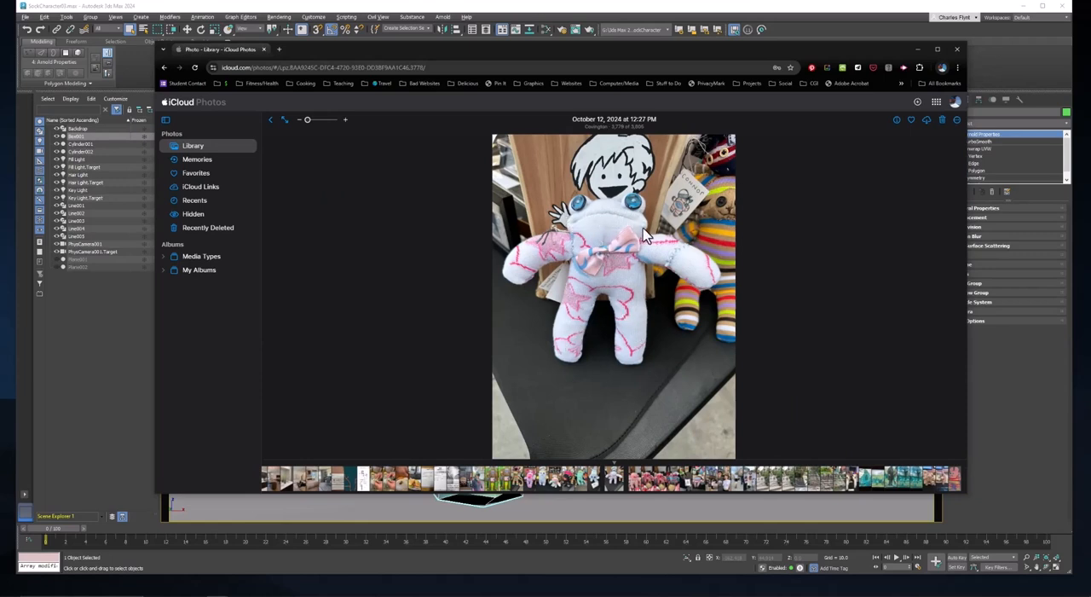
{"action": "mouse_move", "coordinate": [629, 250]}
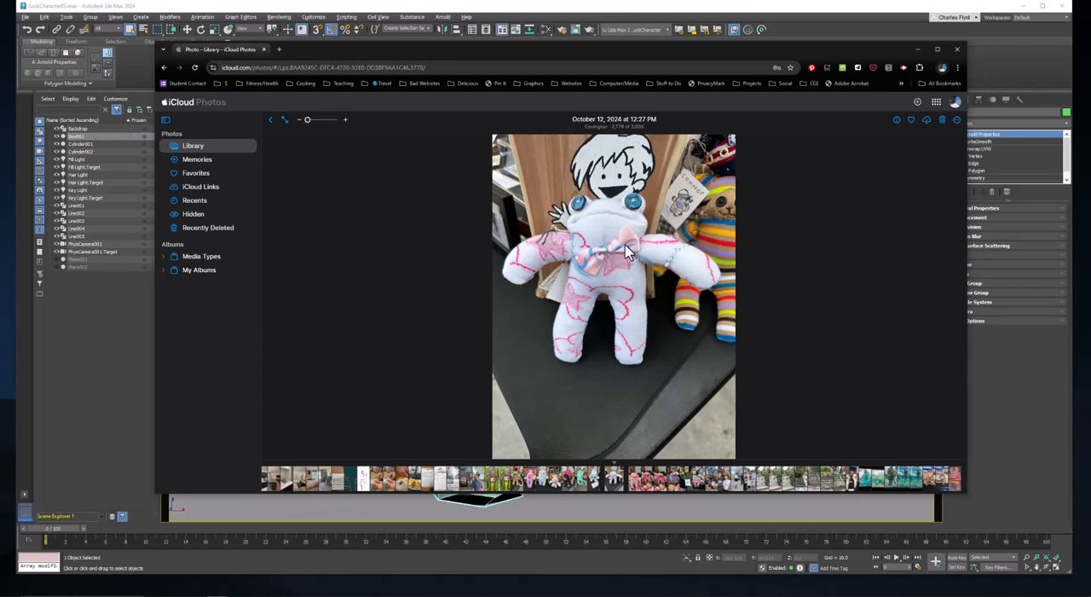
{"action": "mouse_move", "coordinate": [578, 202]}
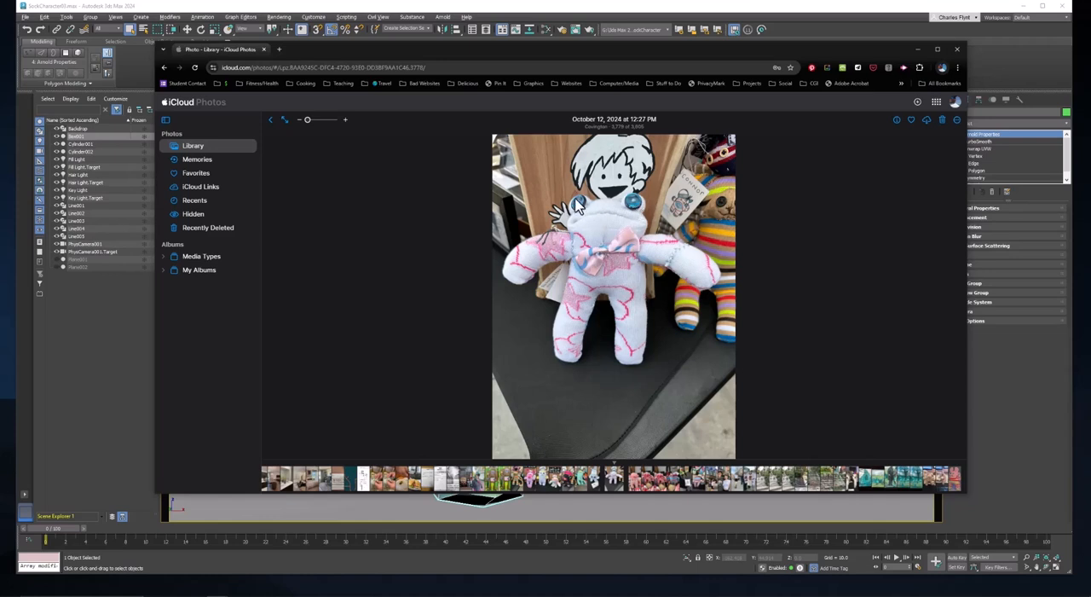
{"action": "mouse_move", "coordinate": [616, 233]}
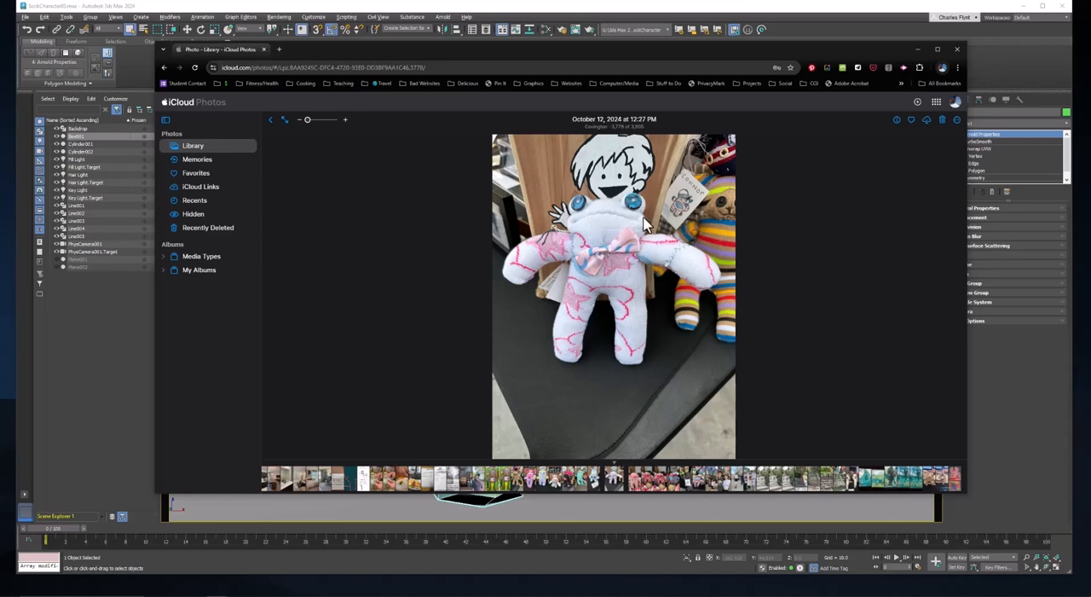
{"action": "mouse_move", "coordinate": [575, 230]}
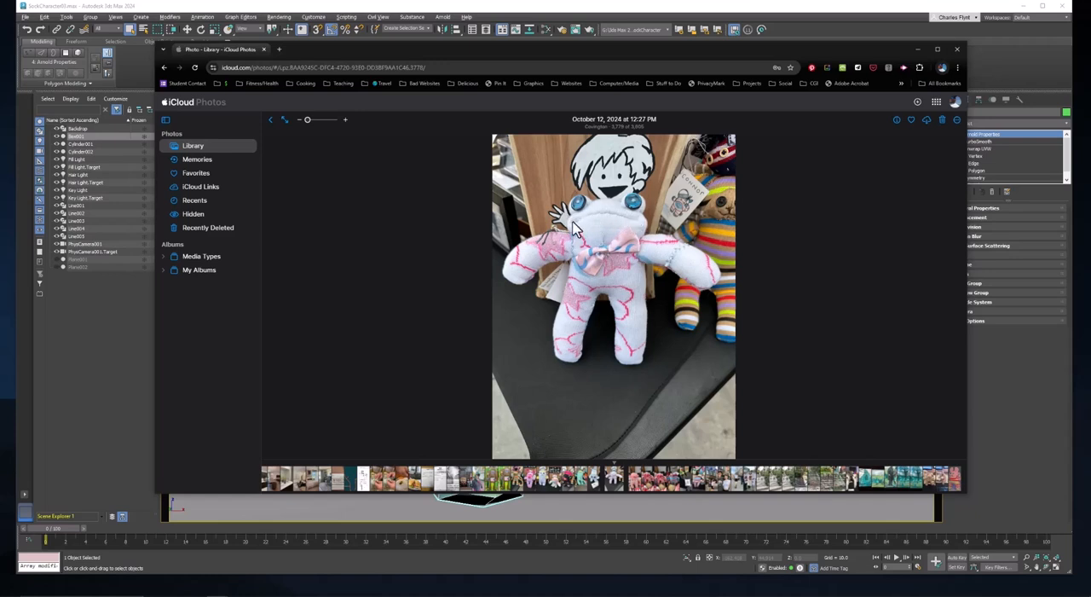
{"action": "mouse_move", "coordinate": [578, 252]}
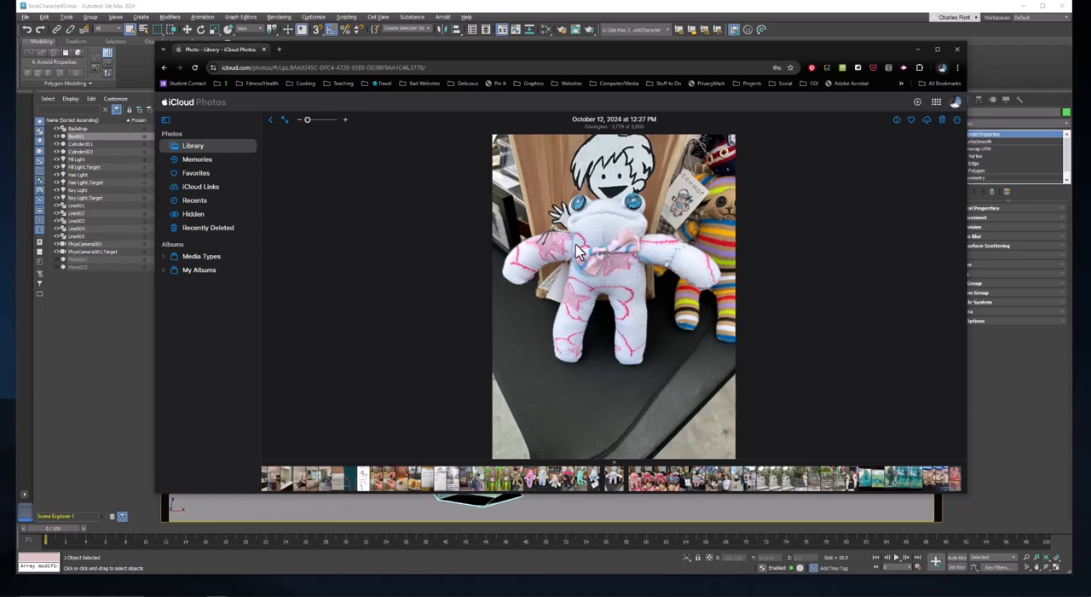
{"action": "mouse_move", "coordinate": [692, 280]}
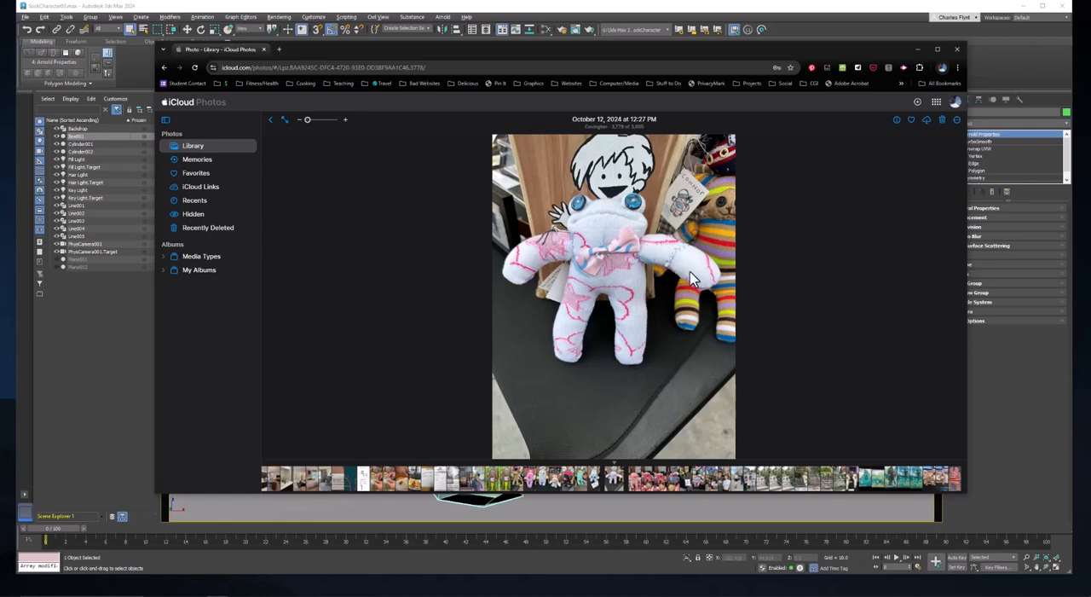
{"action": "mouse_move", "coordinate": [819, 295]}
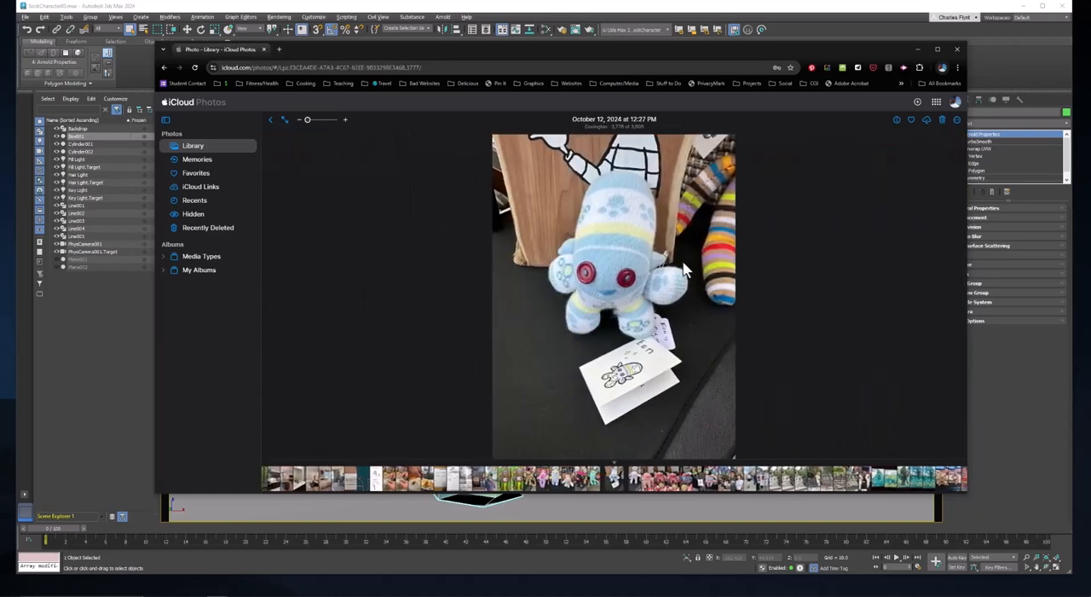
{"action": "mouse_move", "coordinate": [623, 267]}
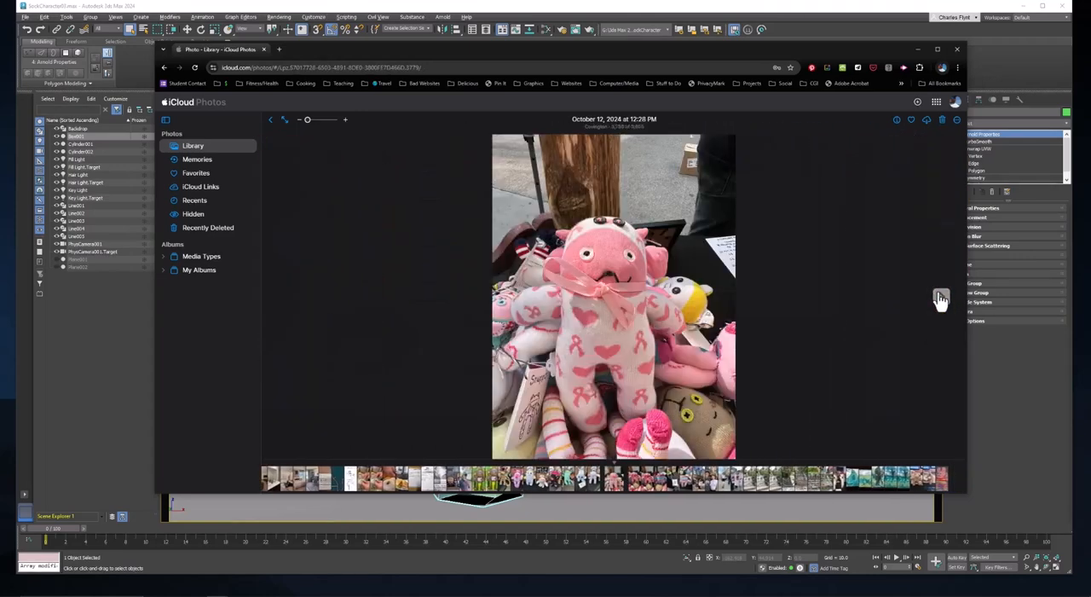
{"action": "mouse_move", "coordinate": [593, 265]}
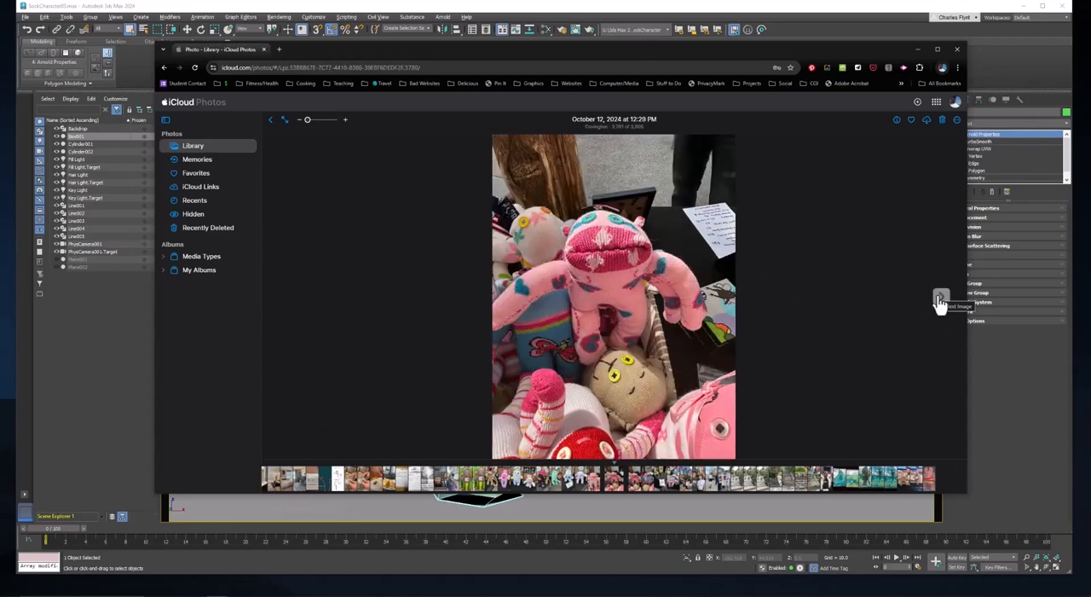
{"action": "mouse_move", "coordinate": [645, 327]}
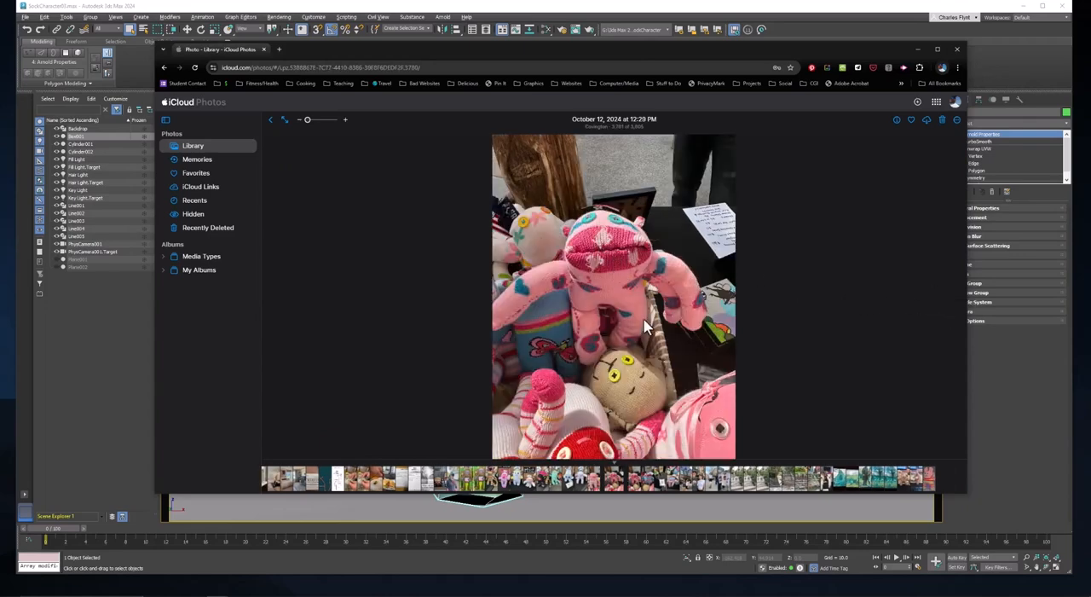
{"action": "mouse_move", "coordinate": [652, 282]}
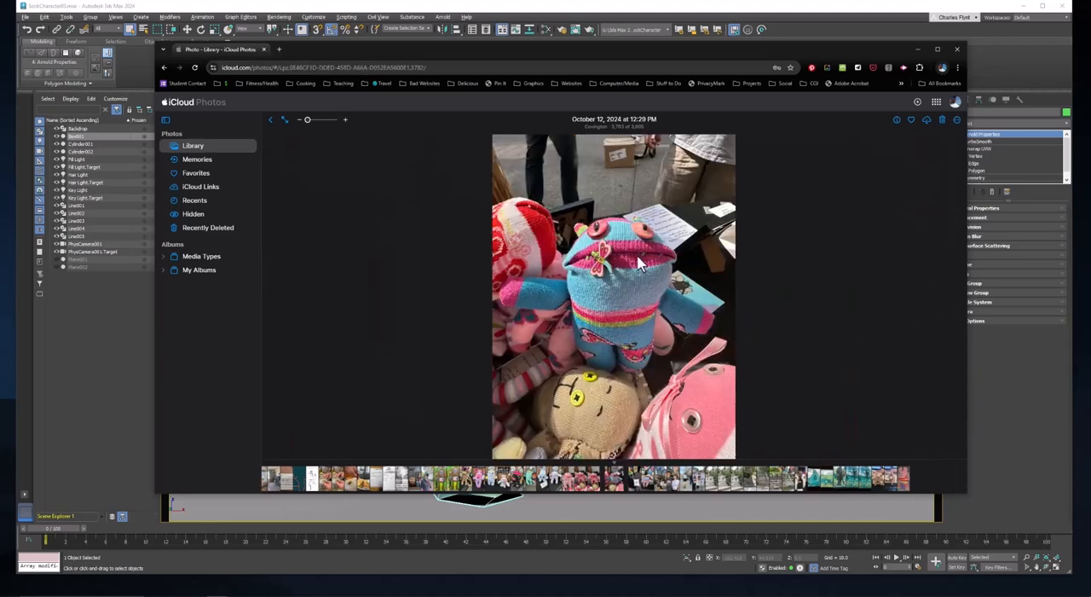
{"action": "mouse_move", "coordinate": [941, 297]}
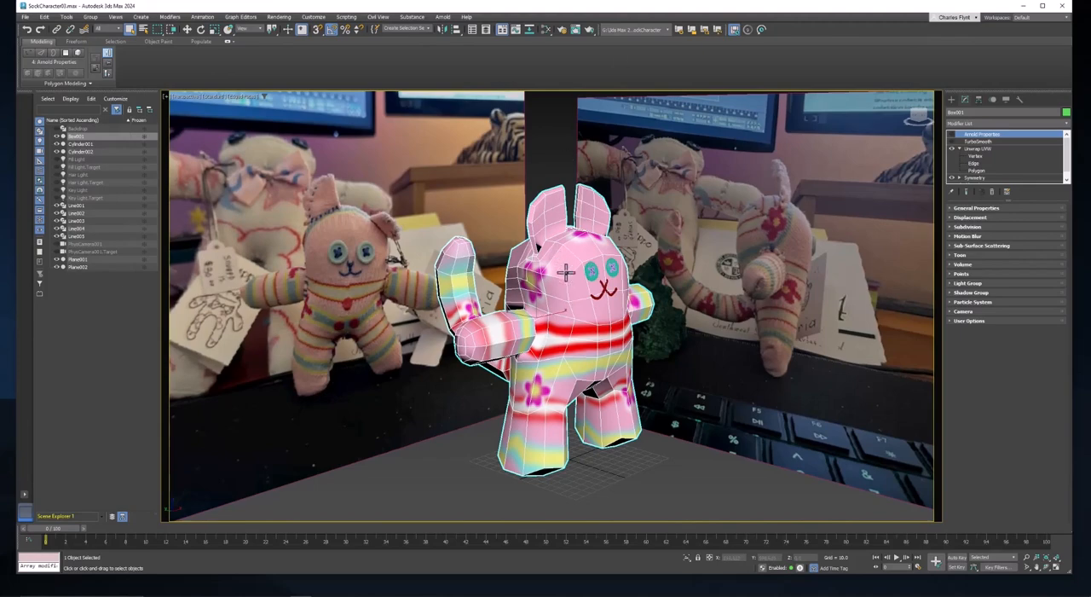
{"action": "mouse_move", "coordinate": [610, 298]}
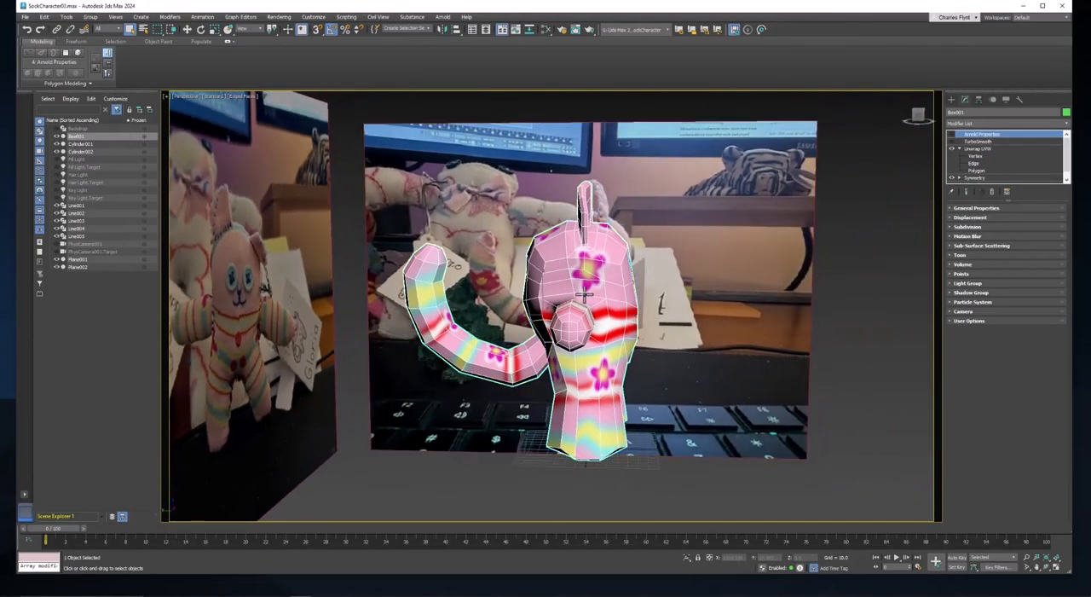
{"action": "mouse_move", "coordinate": [618, 403]}
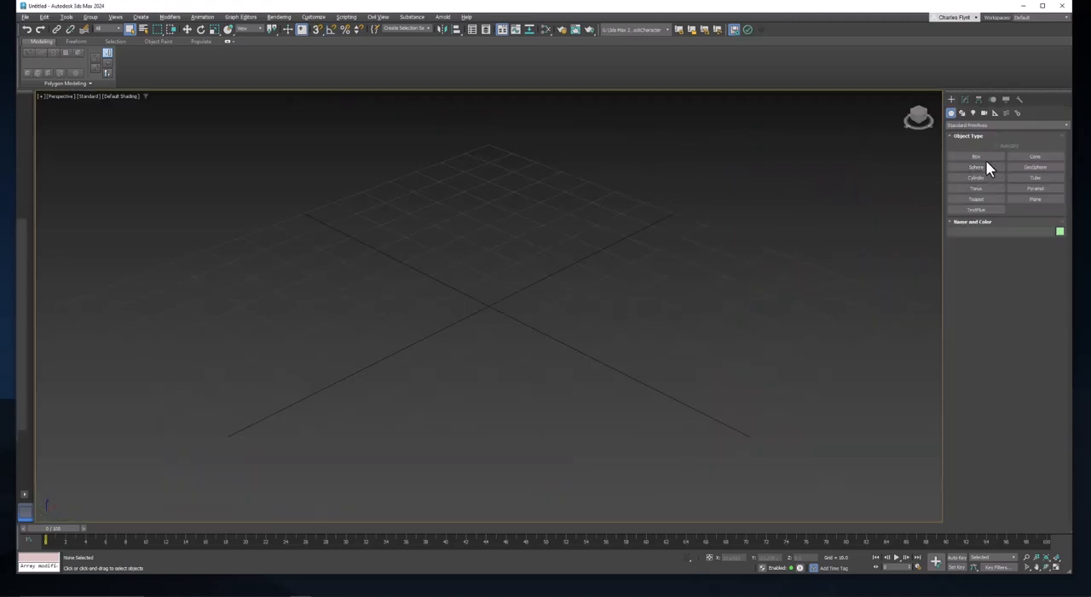
- Create a box at the grid centre and select its Length value to set 40
{"action": "left_click_drag", "start_coordinate": [434, 307], "coordinate": [579, 298]}
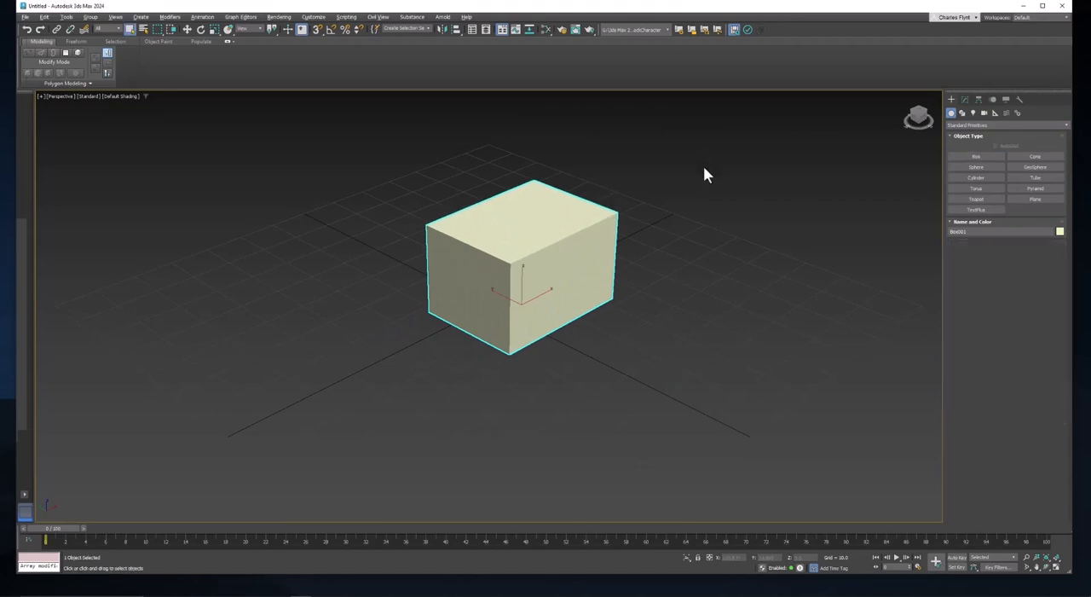
{"action": "left_click", "coordinate": [964, 99]}
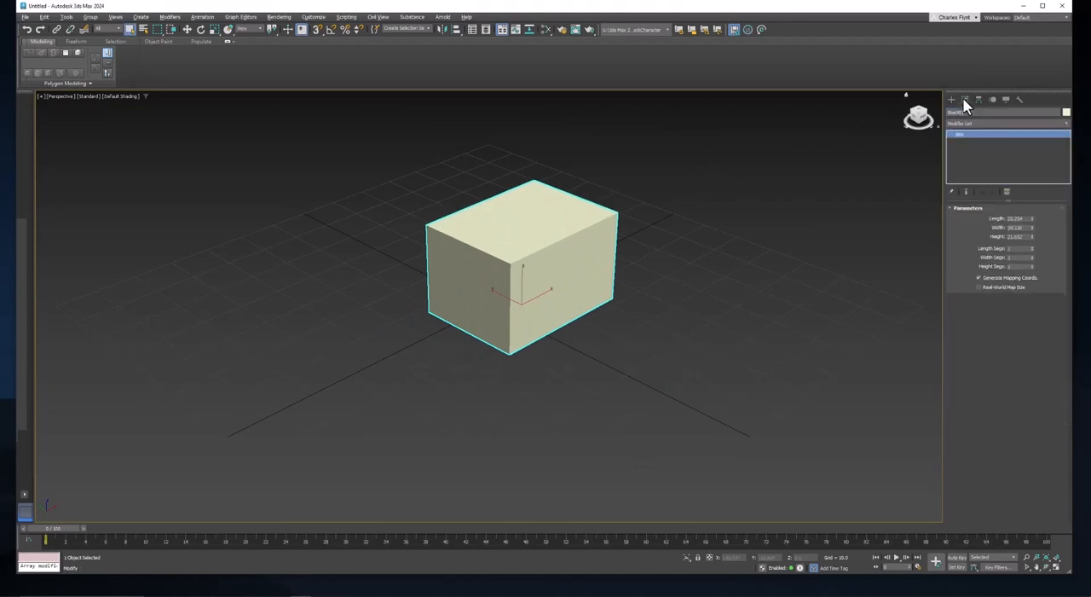
{"action": "mouse_move", "coordinate": [1027, 218]}
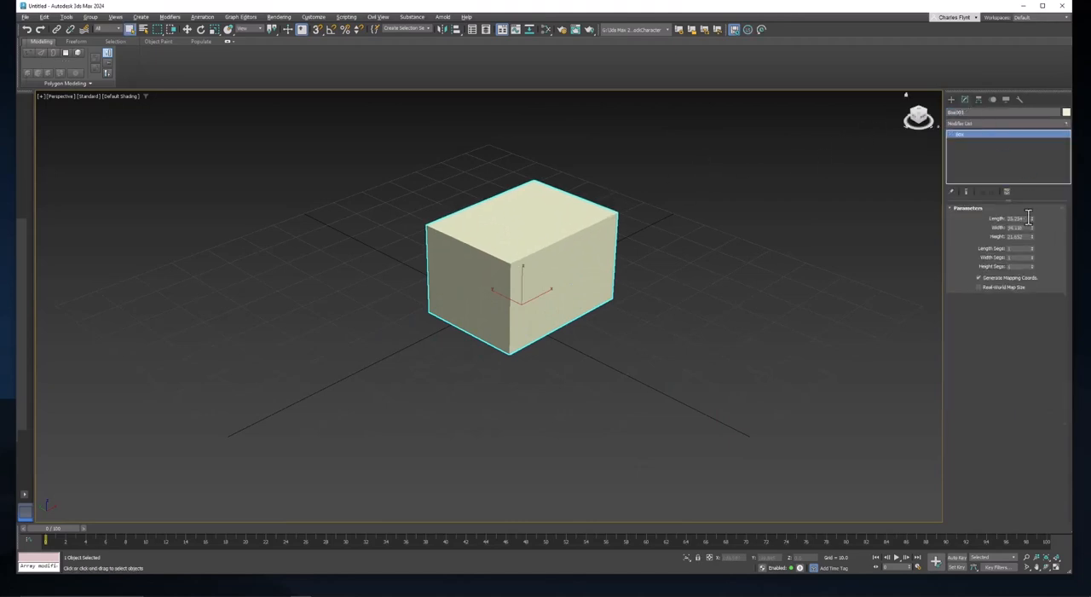
{"action": "triple_click", "coordinate": [1017, 219]}
{"action": "type", "text": "40"}
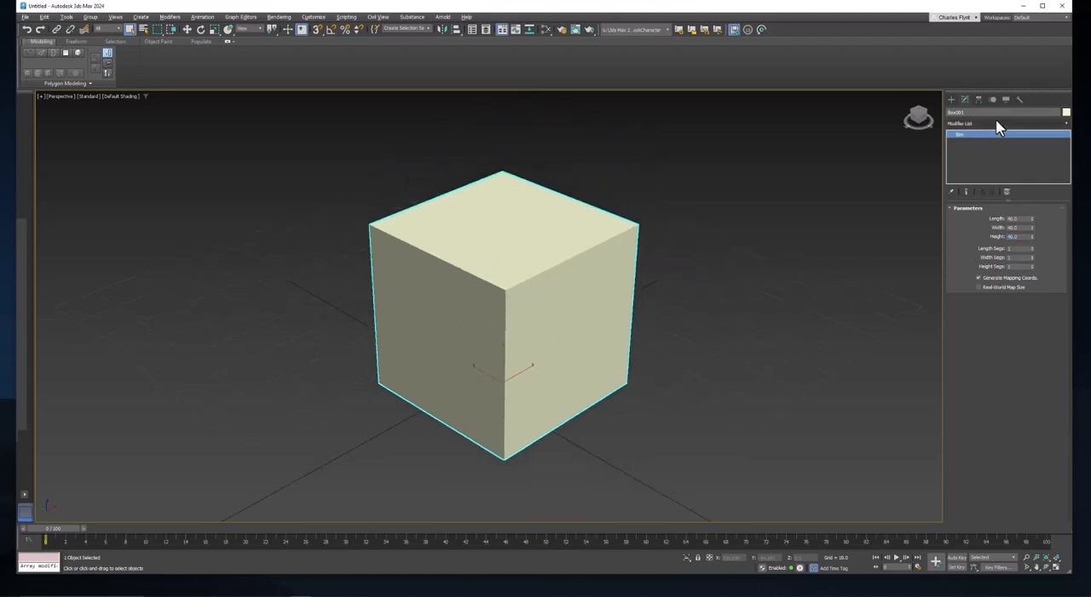
- Add a Spherify modifier to the cube and return to the box's base parameters
{"action": "left_click", "coordinate": [1006, 124]}
{"action": "type", "text": "sph"}
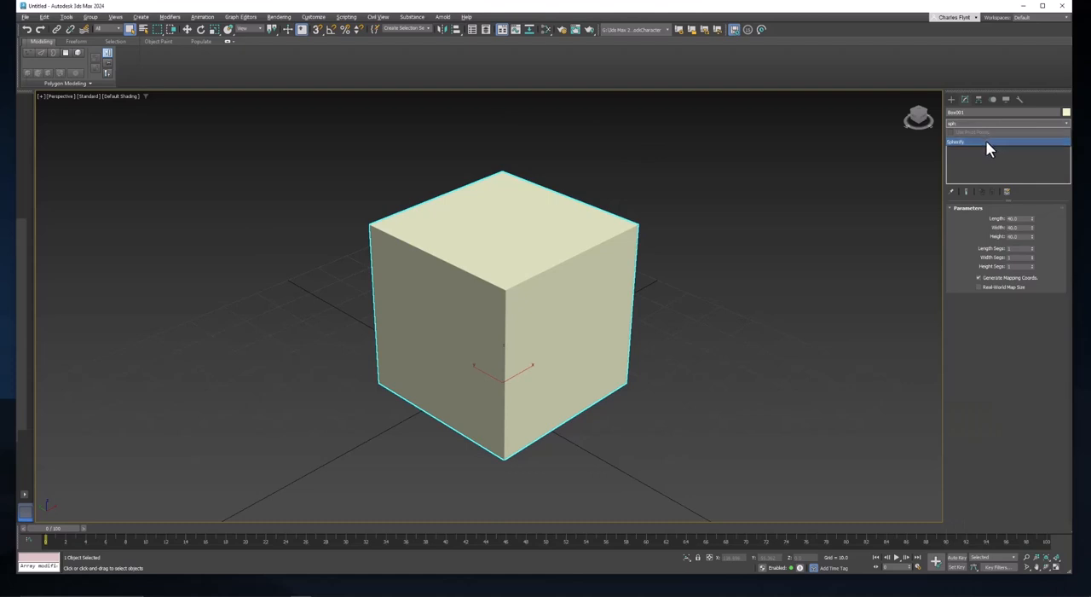
{"action": "left_click", "coordinate": [989, 142]}
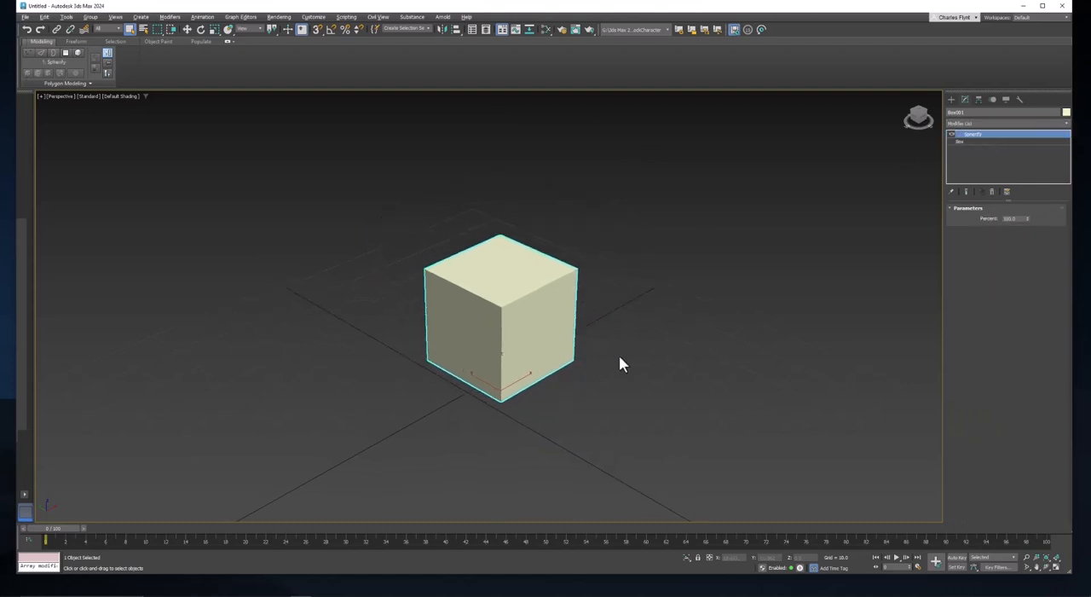
{"action": "left_click_drag", "start_coordinate": [622, 364], "coordinate": [912, 211]}
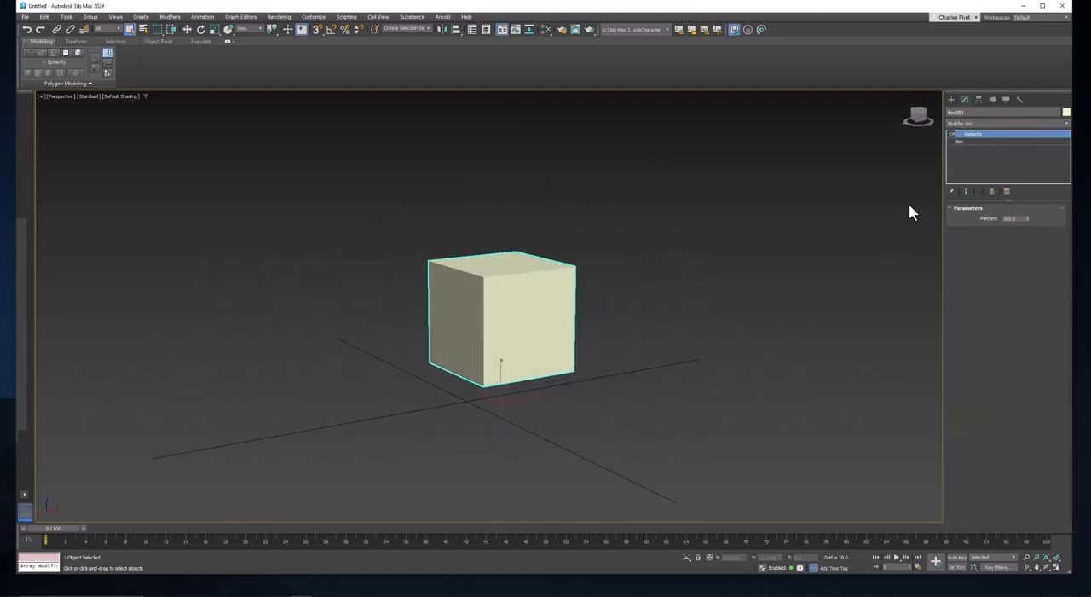
{"action": "left_click", "coordinate": [961, 141]}
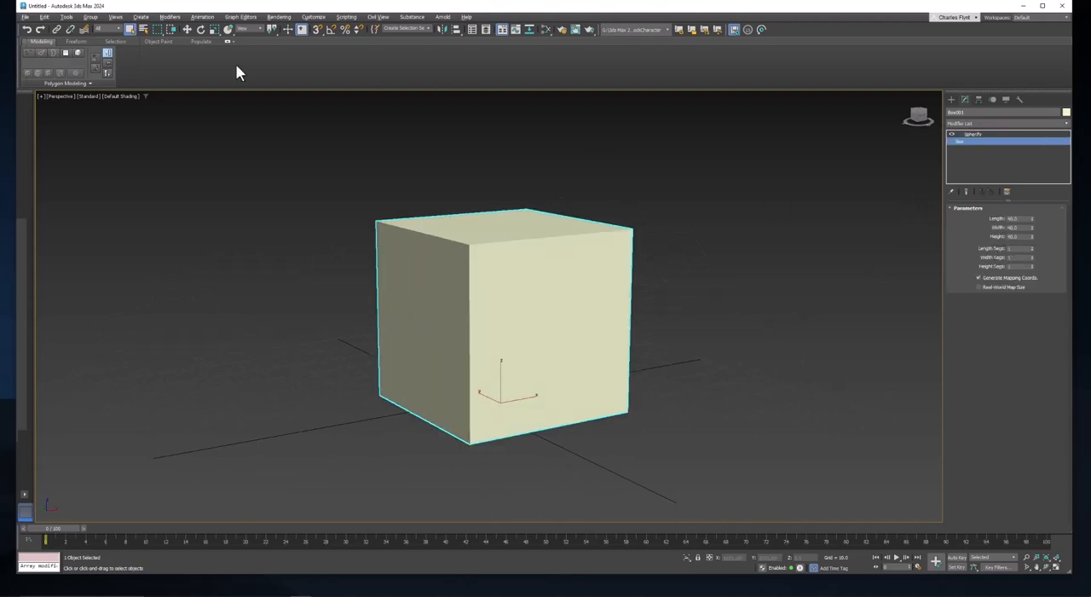
- Turn on Edged Faces shading and raise the box's segment counts
{"action": "left_click", "coordinate": [121, 95]}
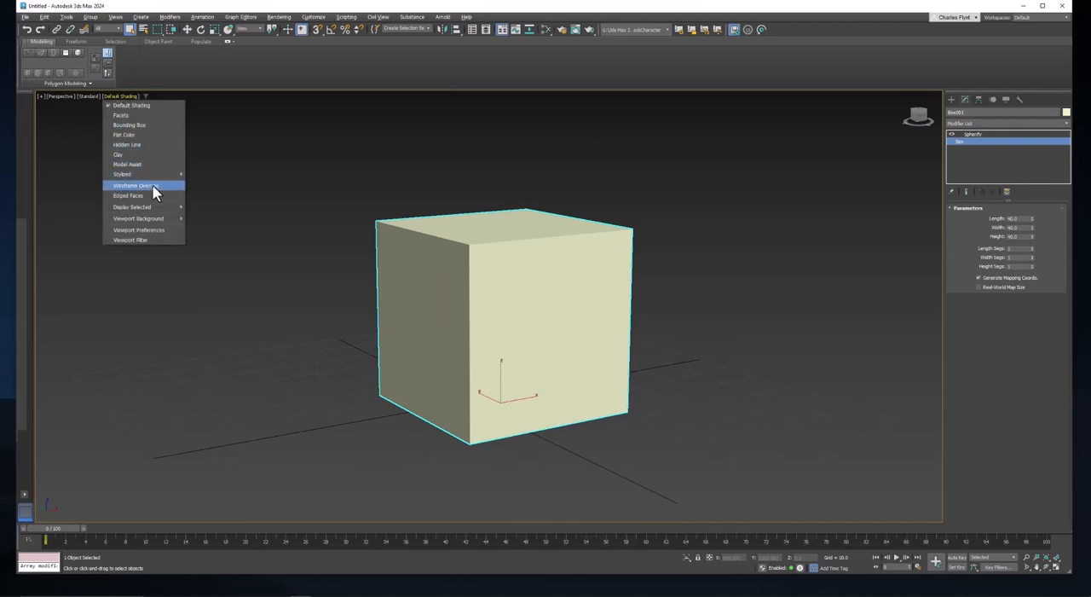
{"action": "left_click", "coordinate": [128, 195]}
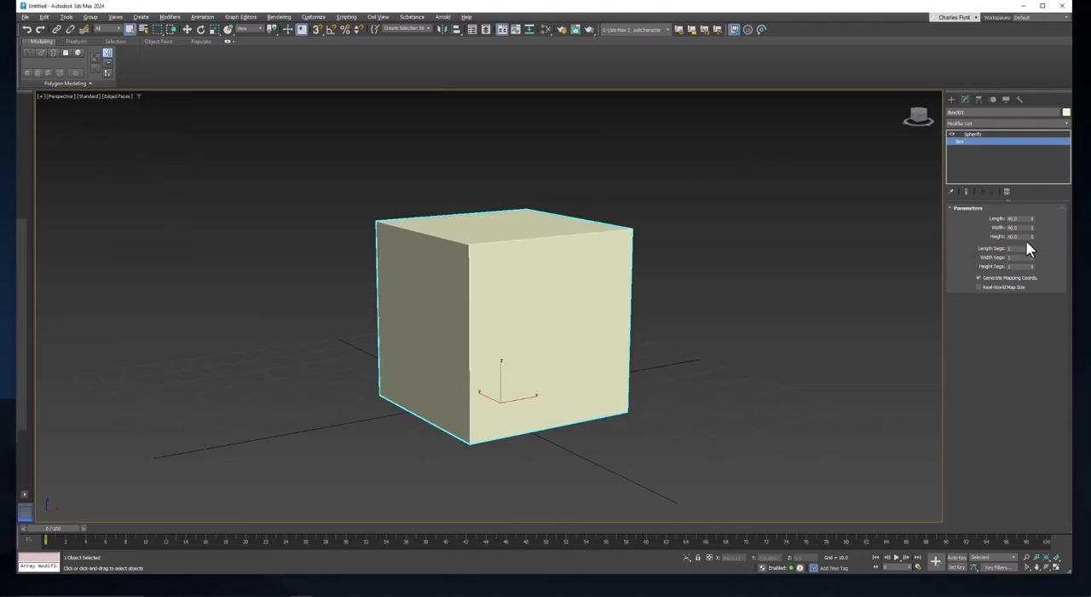
{"action": "left_click", "coordinate": [1031, 257]}
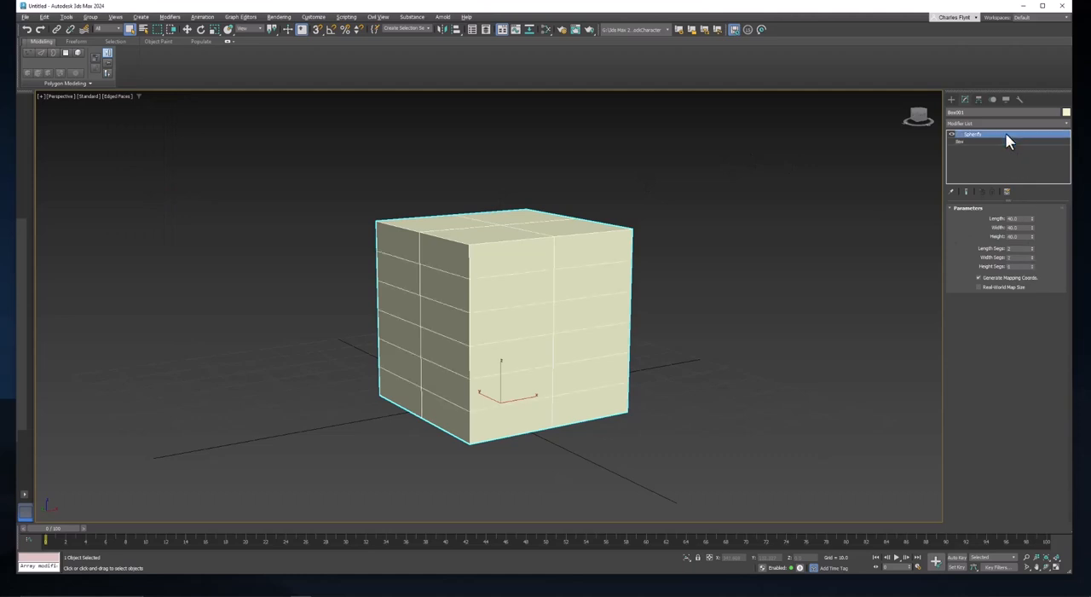
{"action": "left_click", "coordinate": [972, 134]}
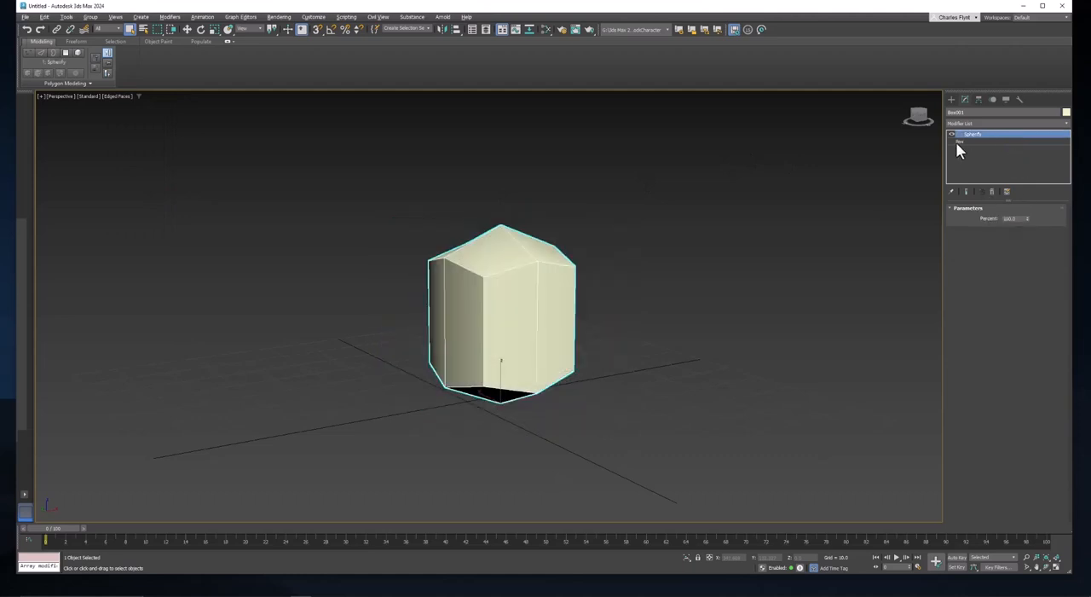
{"action": "left_click", "coordinate": [959, 142]}
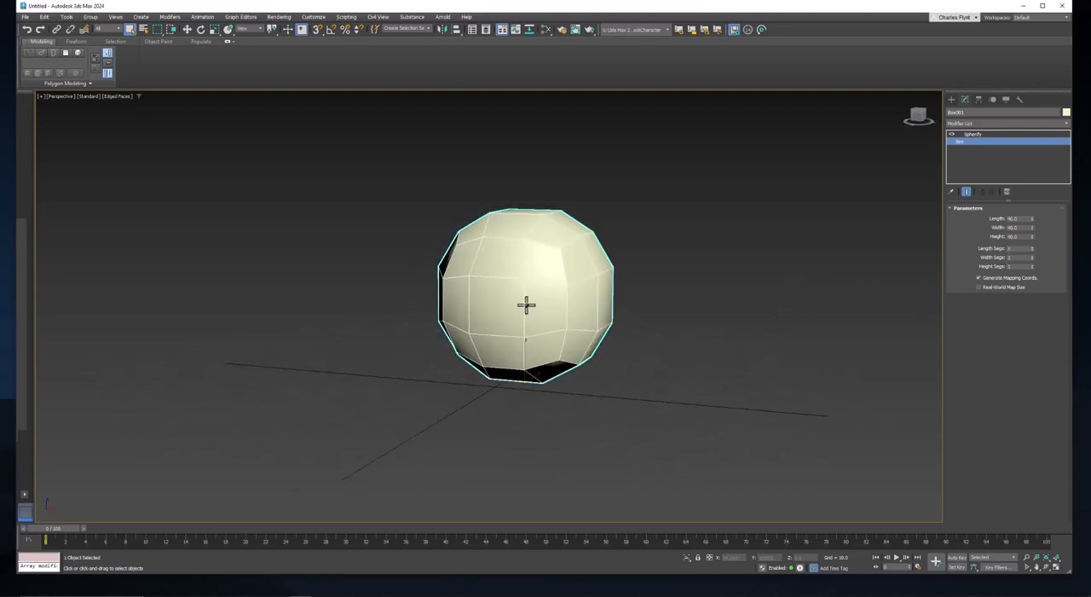
- Inspect the rounded ball, return to the stack top, and switch to scaling
{"action": "left_click_drag", "start_coordinate": [524, 305], "coordinate": [469, 247]}
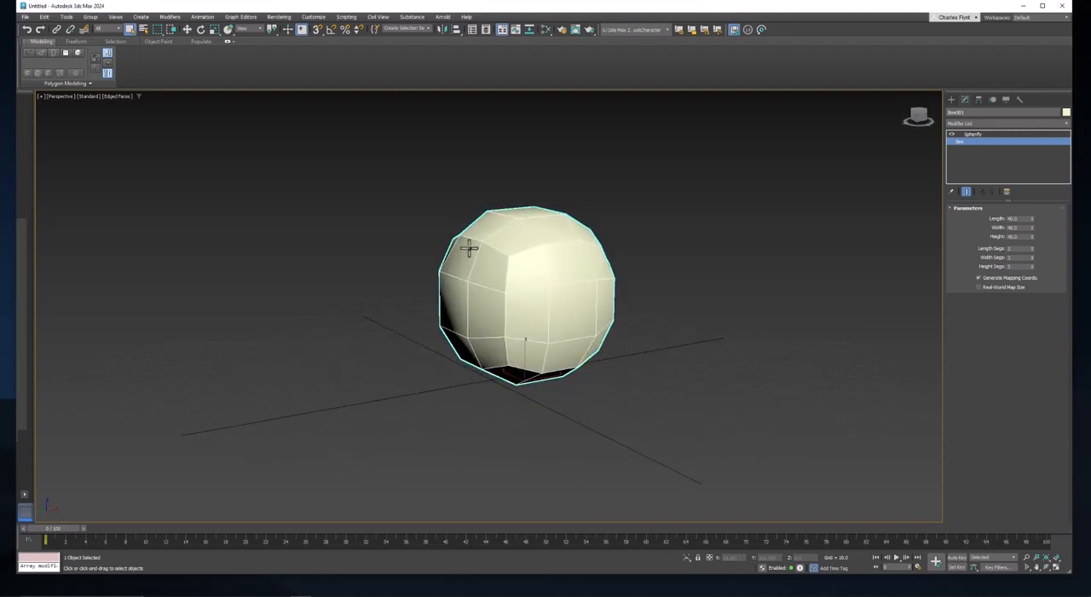
{"action": "mouse_move", "coordinate": [595, 261]}
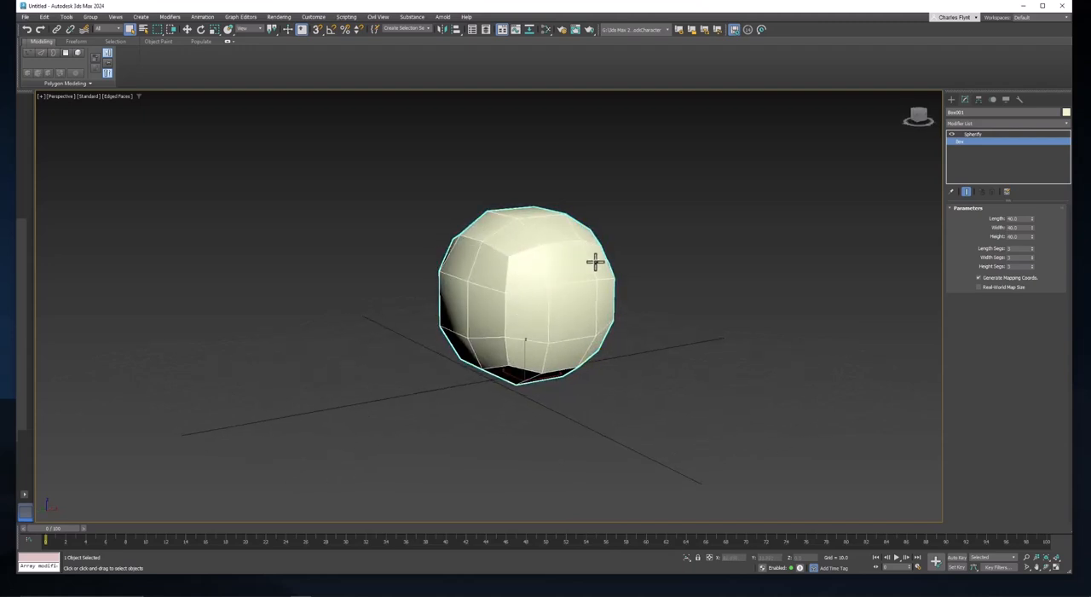
{"action": "left_click_drag", "start_coordinate": [597, 261], "coordinate": [571, 239]}
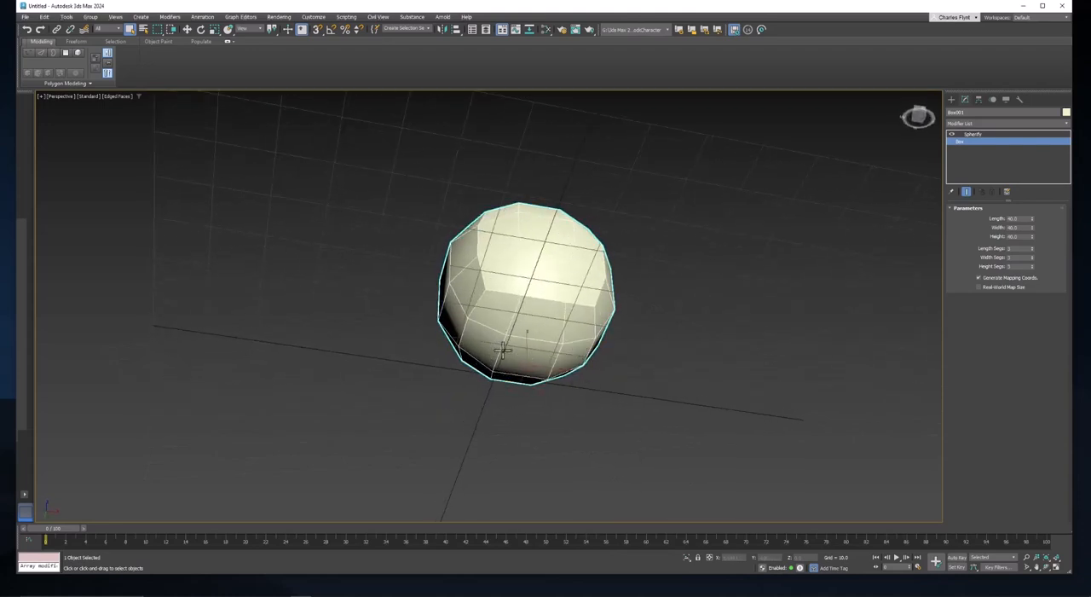
{"action": "left_click_drag", "start_coordinate": [503, 350], "coordinate": [544, 398]}
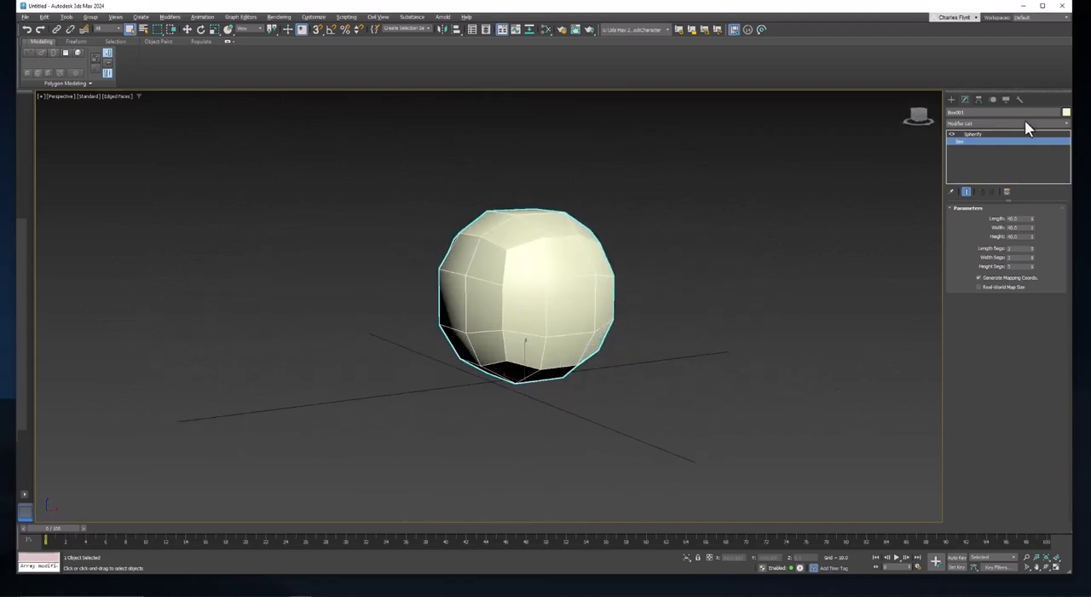
{"action": "left_click", "coordinate": [973, 134]}
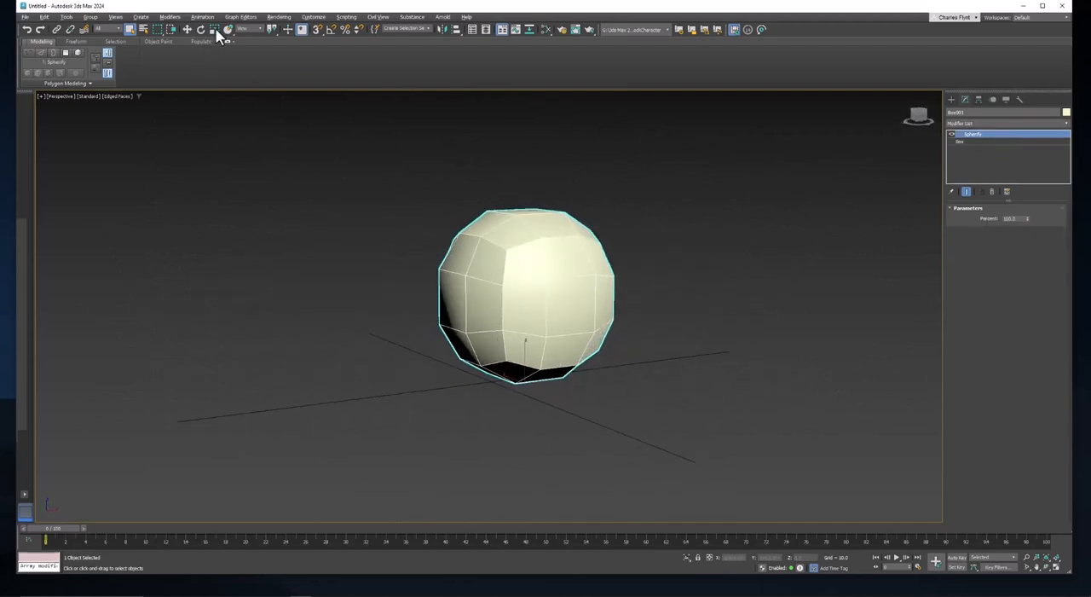
{"action": "left_click", "coordinate": [215, 29]}
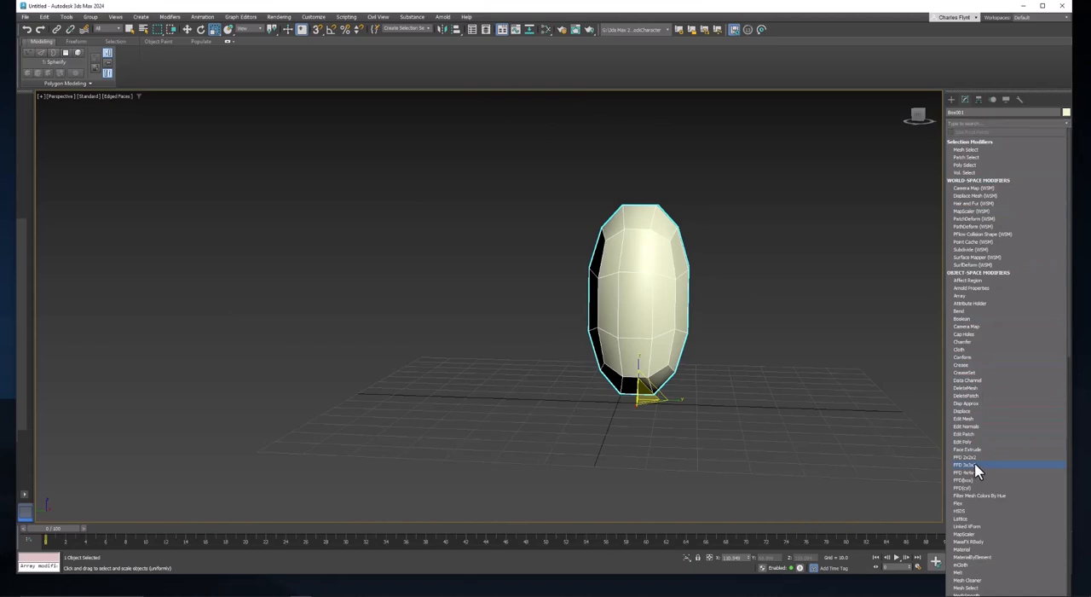
- Add an FFD 3x3x3 lattice and drag its control points to widen the body
{"action": "left_click", "coordinate": [966, 465]}
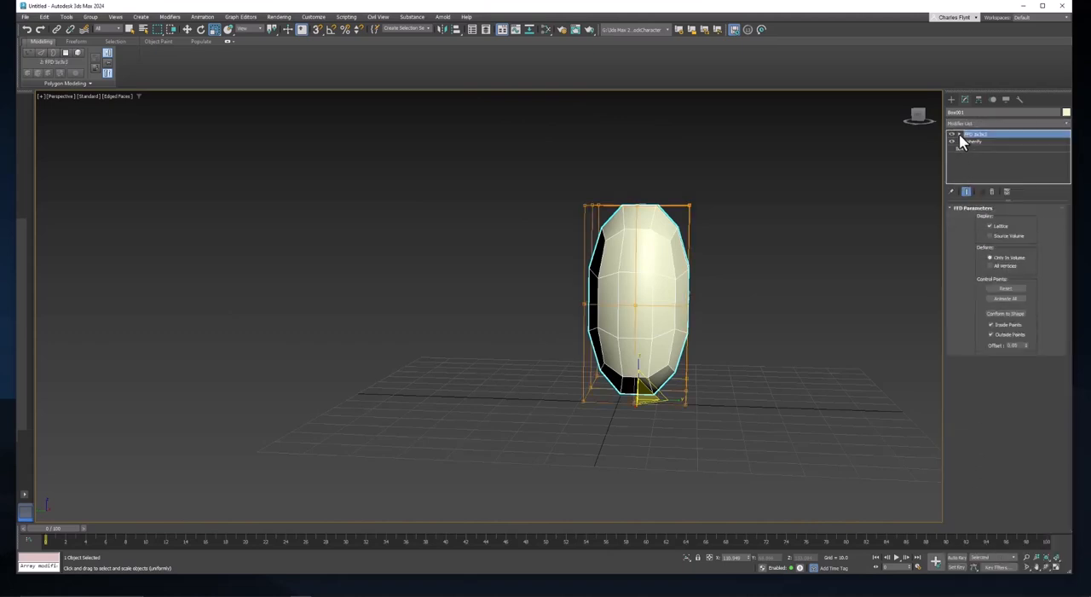
{"action": "left_click", "coordinate": [953, 134]}
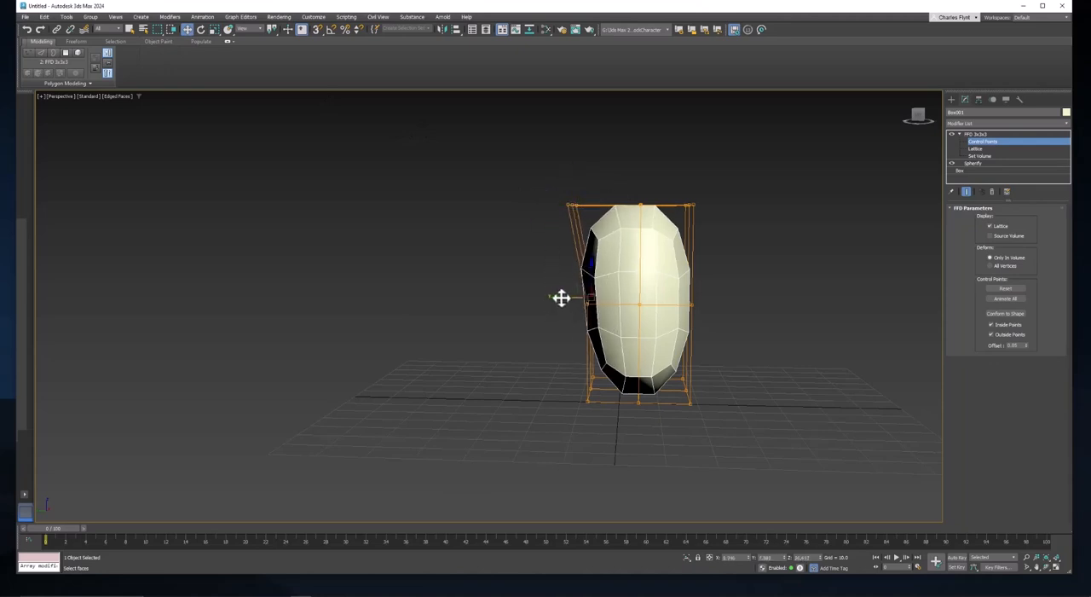
{"action": "left_click_drag", "start_coordinate": [562, 297], "coordinate": [544, 205]}
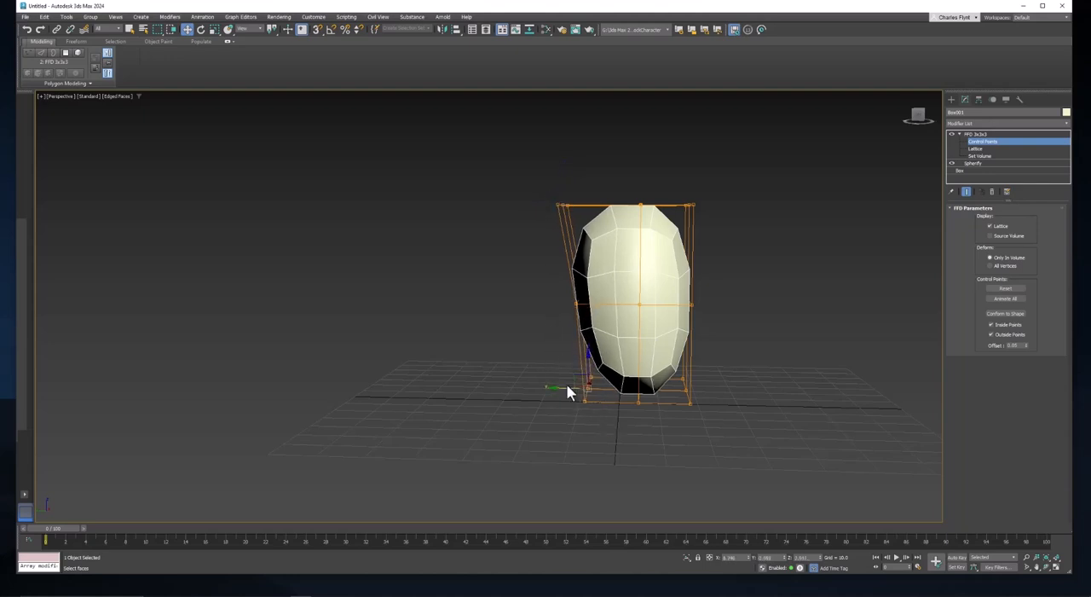
{"action": "left_click_drag", "start_coordinate": [588, 392], "coordinate": [670, 299]}
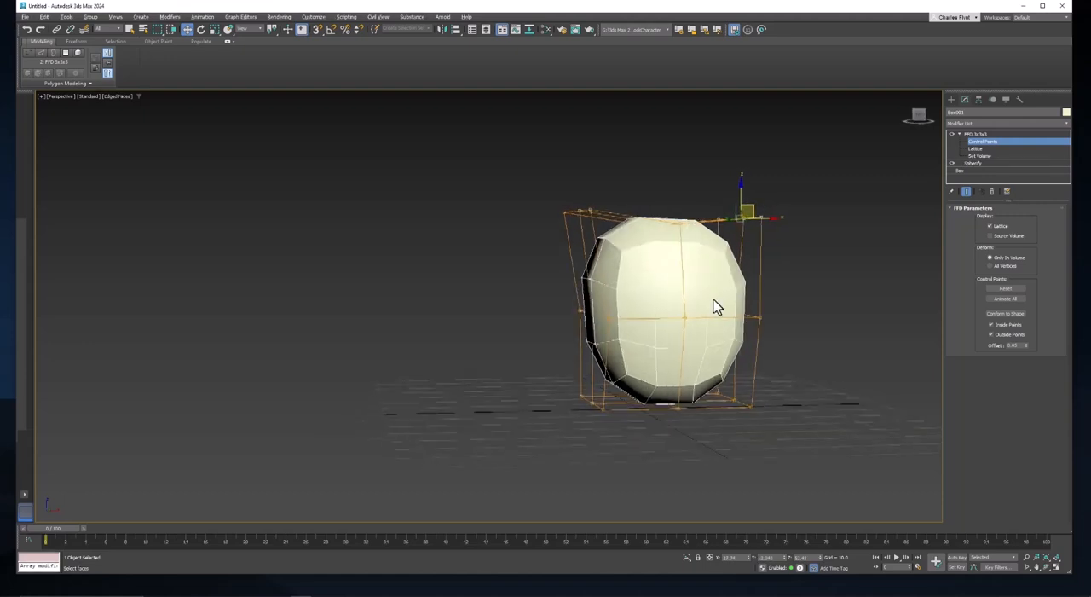
{"action": "left_click_drag", "start_coordinate": [716, 307], "coordinate": [714, 274]}
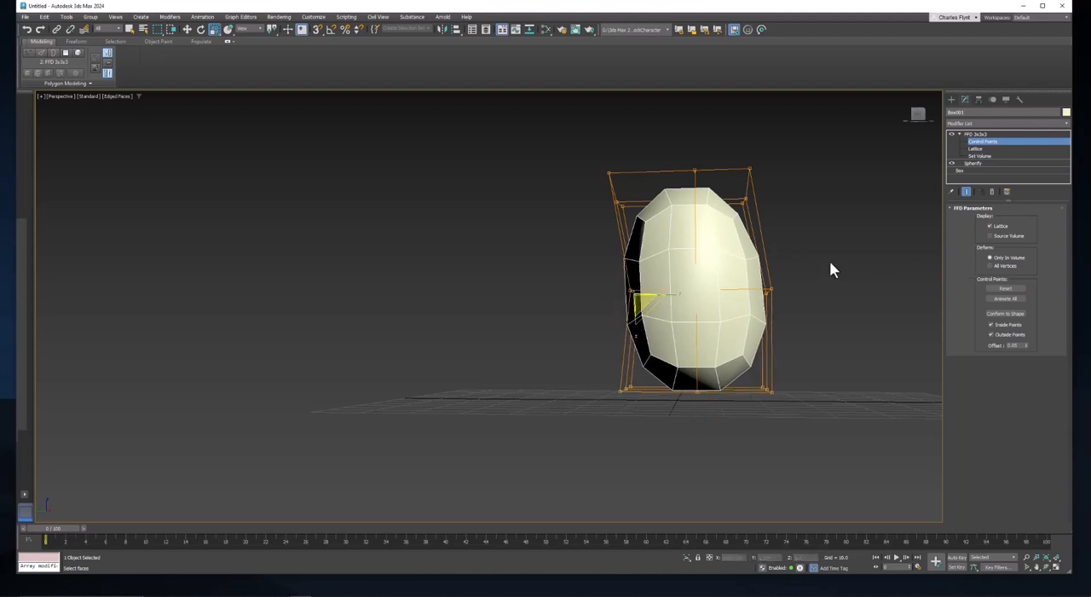
{"action": "left_click_drag", "start_coordinate": [834, 271], "coordinate": [749, 268]}
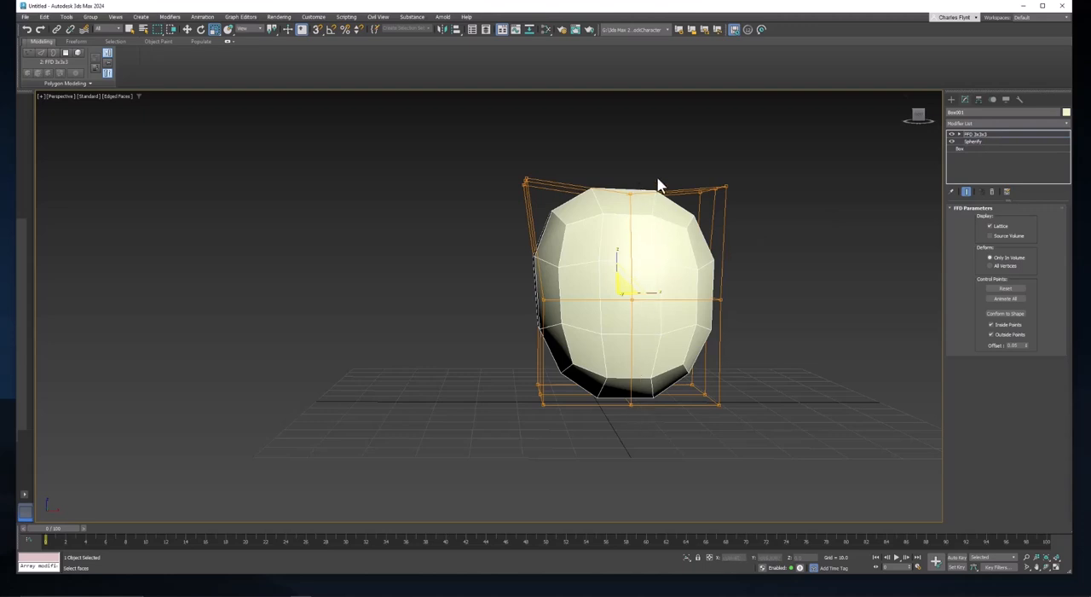
- Convert the lattice-shaped body to an Editable Poly
{"action": "right_click", "coordinate": [656, 183]}
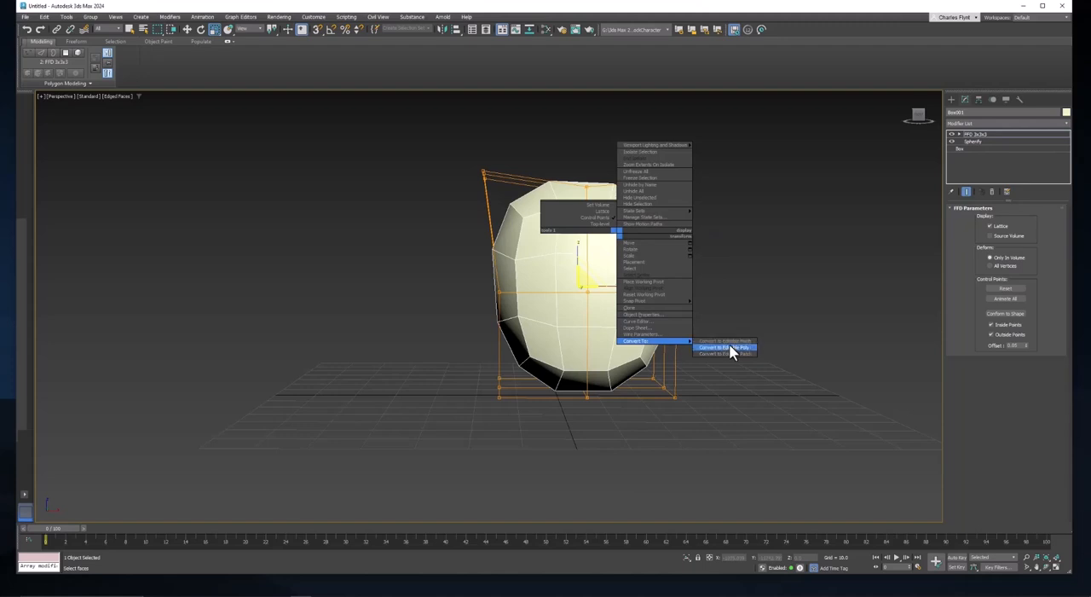
{"action": "left_click", "coordinate": [724, 347]}
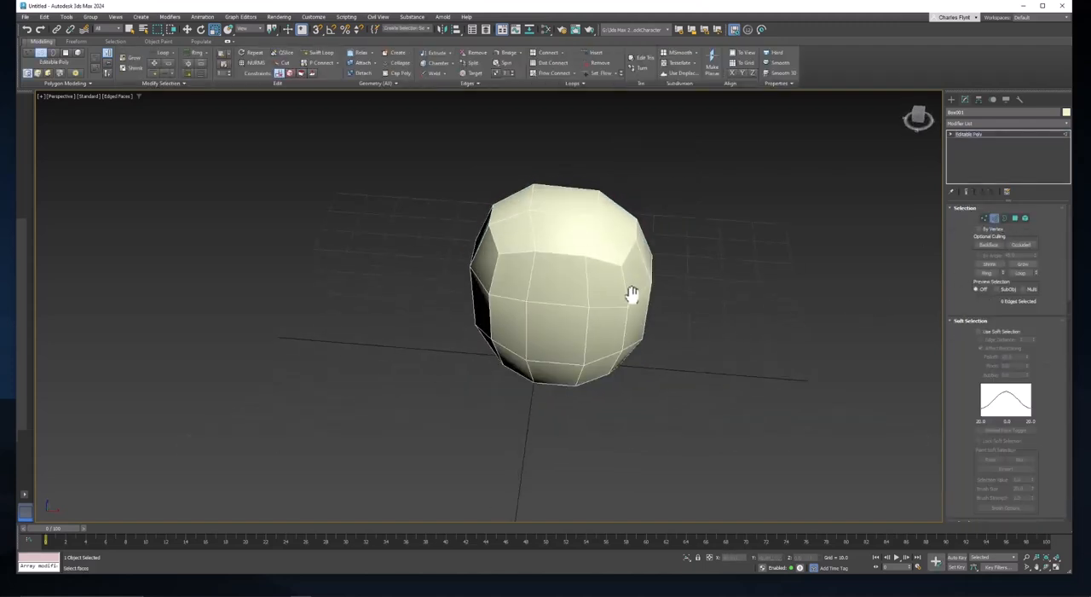
{"action": "left_click_drag", "start_coordinate": [631, 294], "coordinate": [631, 264]}
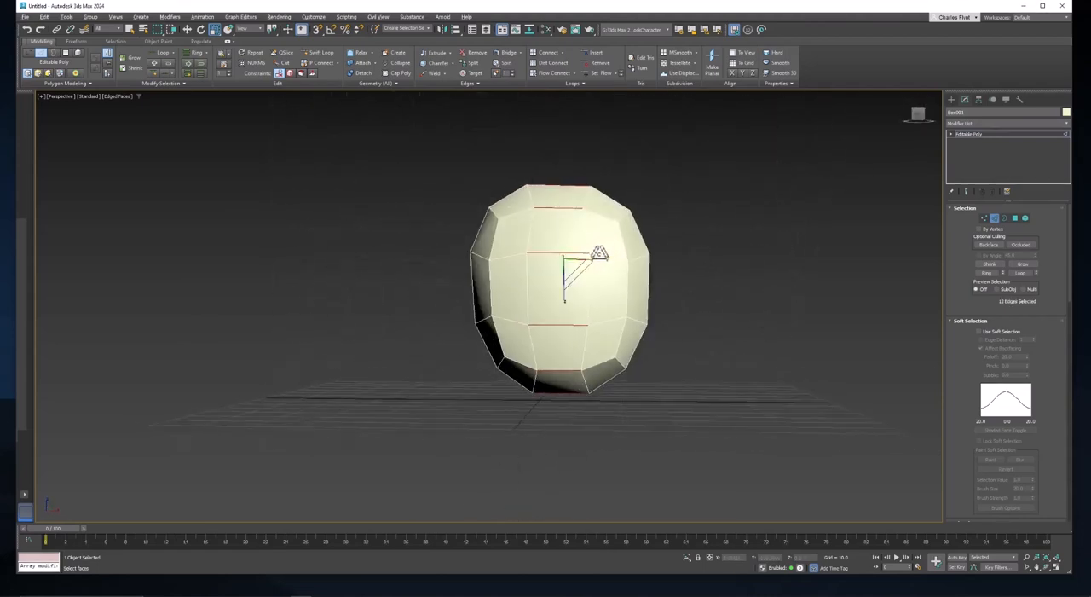
- Connect the selected edge ring into a middle vertical loop, then enter Polygon level
{"action": "right_click", "coordinate": [563, 290]}
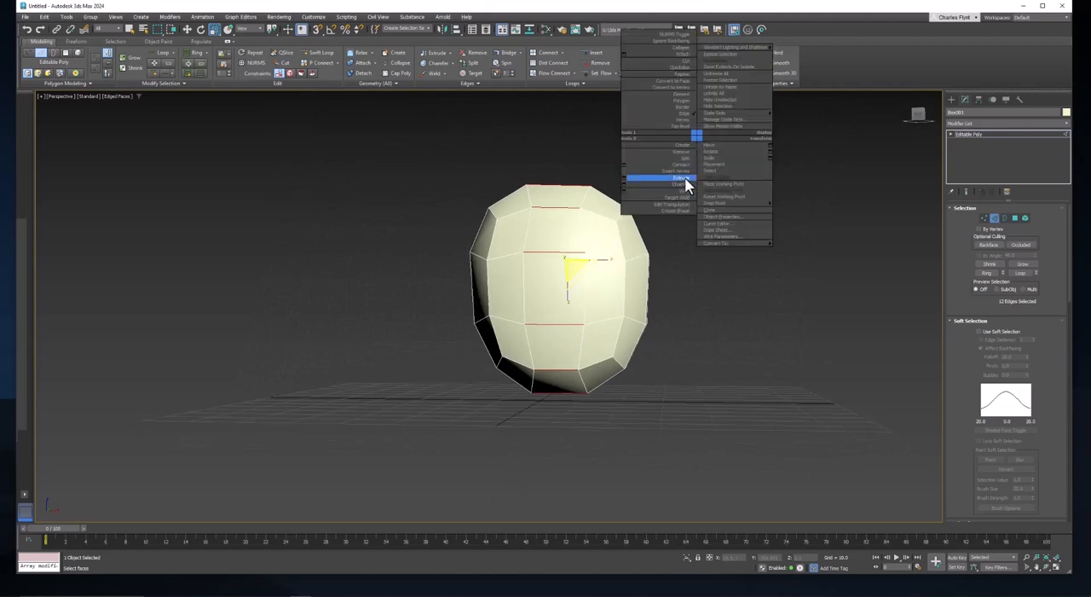
{"action": "left_click", "coordinate": [676, 184]}
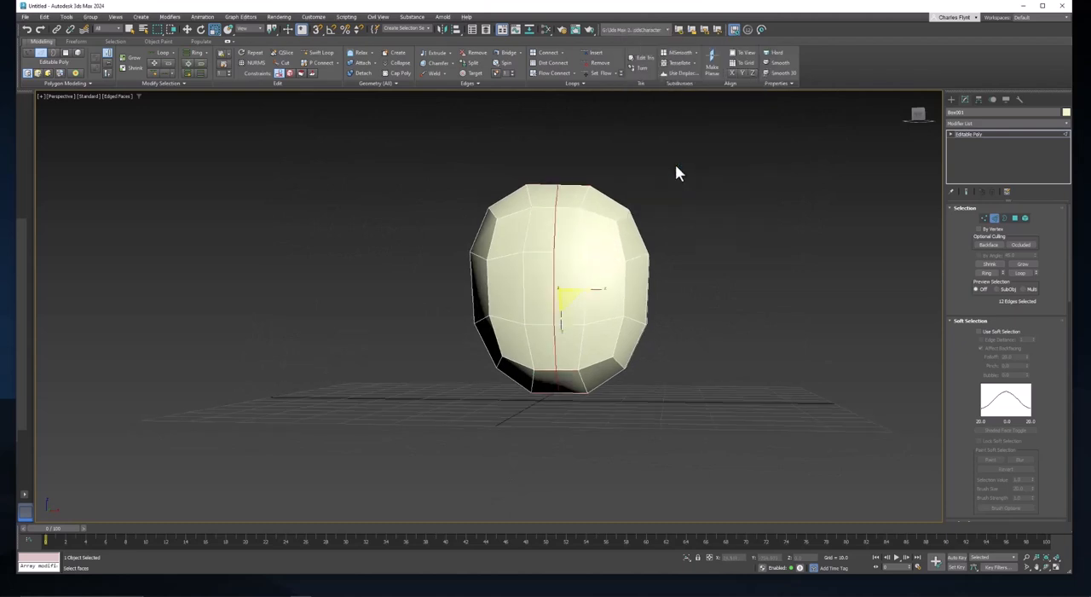
{"action": "left_click_drag", "start_coordinate": [678, 173], "coordinate": [782, 301]}
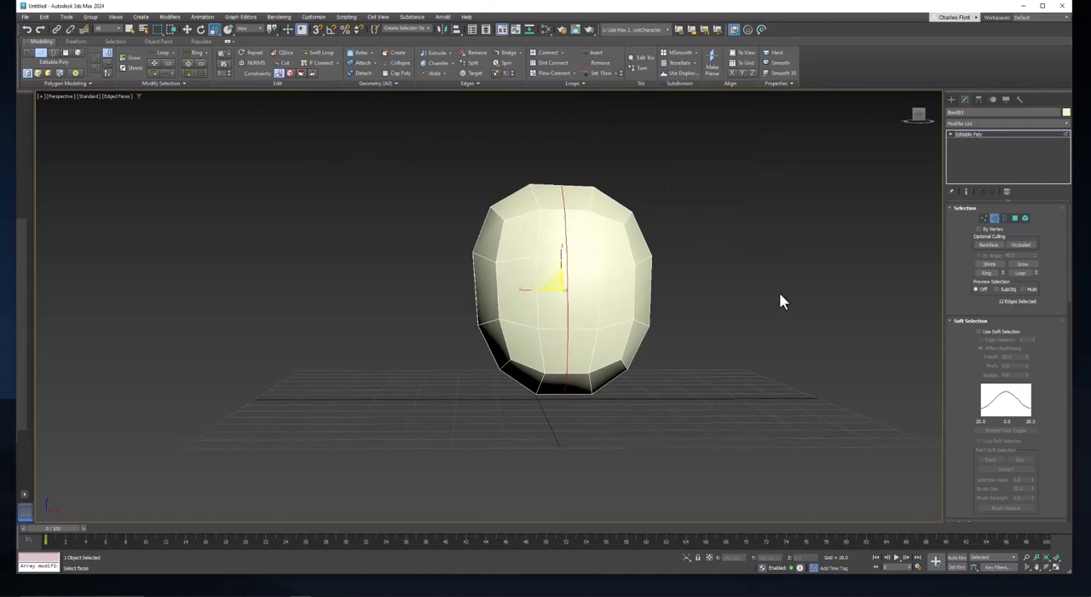
{"action": "left_click", "coordinate": [1015, 218]}
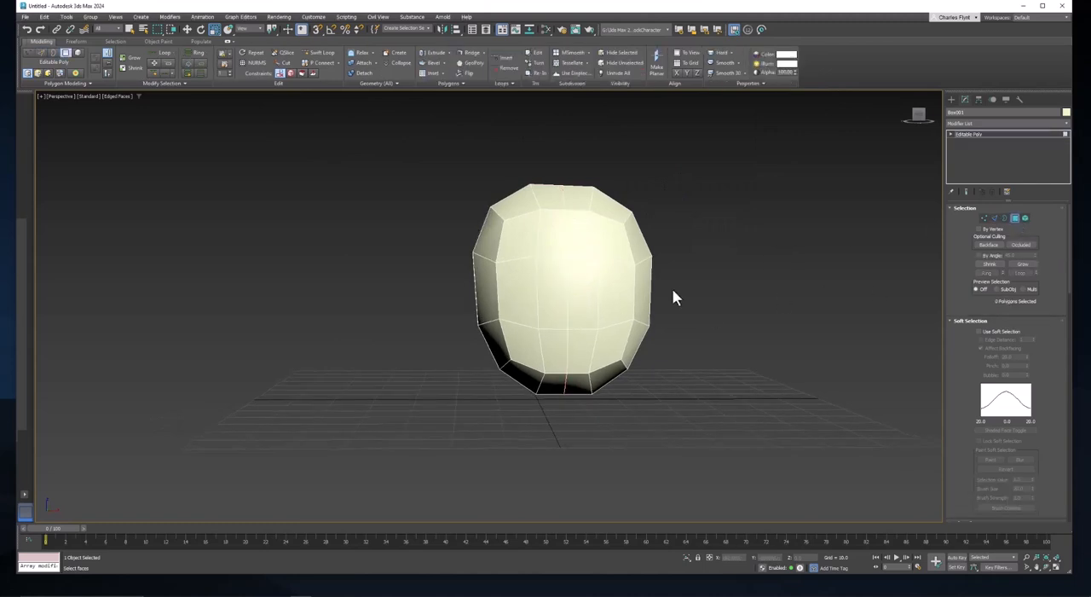
- Select one half's faces and add a Symmetry modifier to the remaining half
{"action": "left_click_drag", "start_coordinate": [674, 294], "coordinate": [635, 299]}
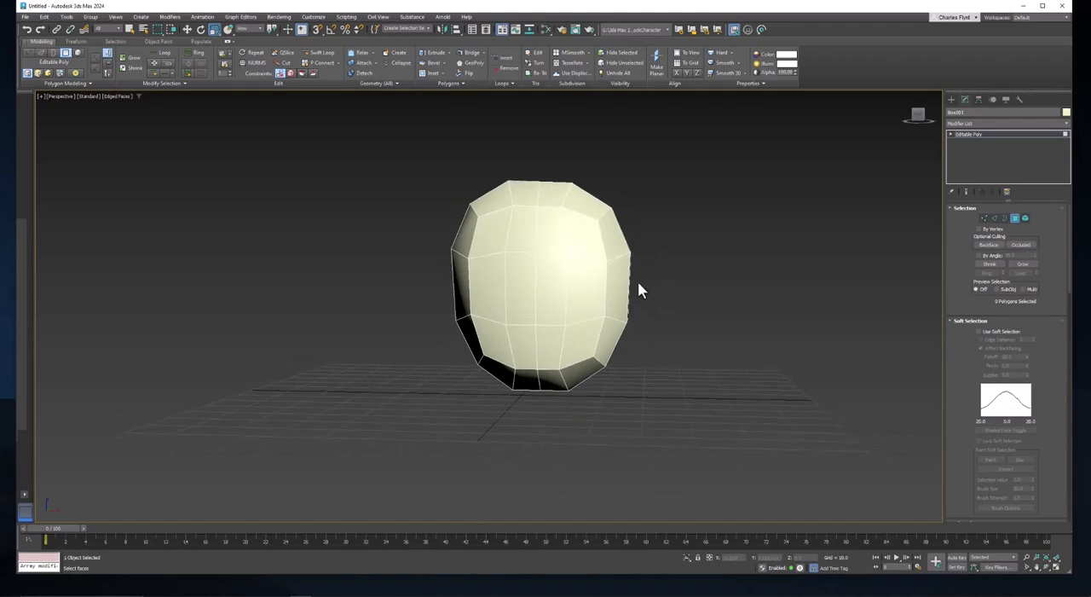
{"action": "mouse_move", "coordinate": [754, 350]}
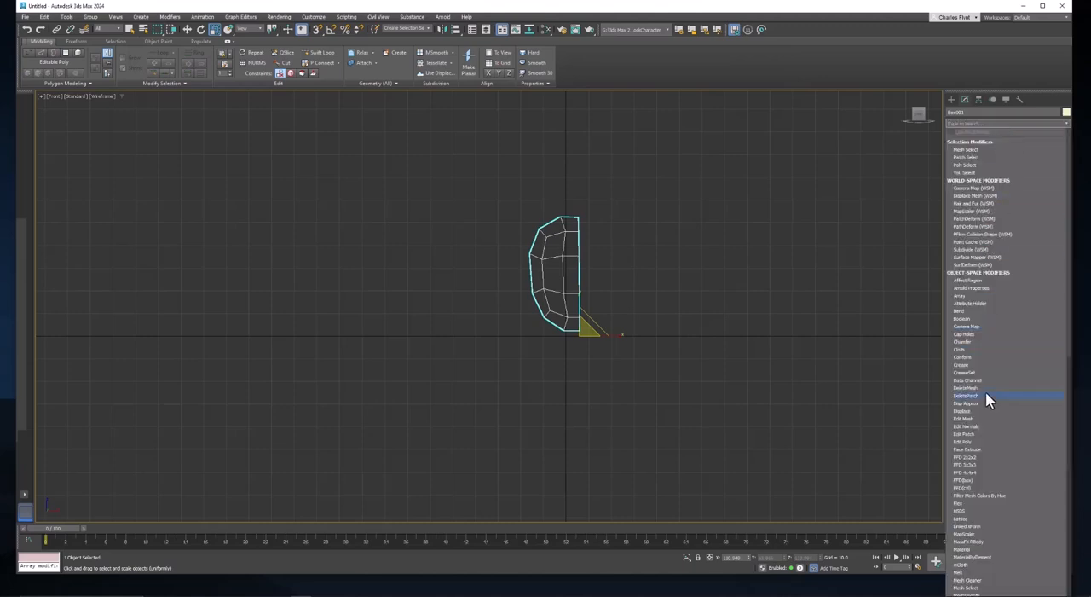
{"action": "left_click", "coordinate": [989, 395]}
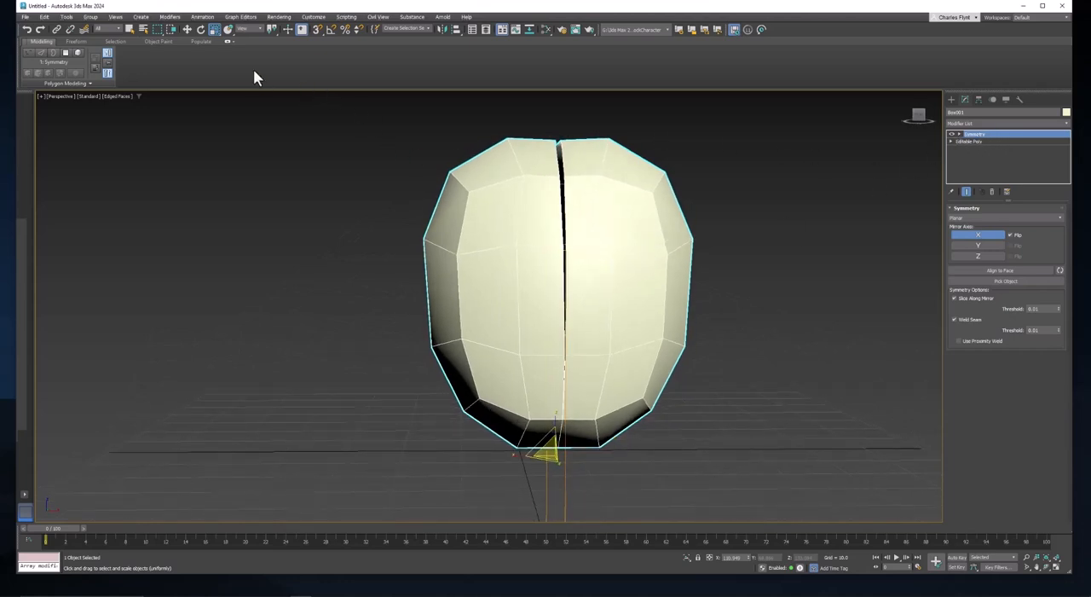
{"action": "left_click", "coordinate": [972, 133]}
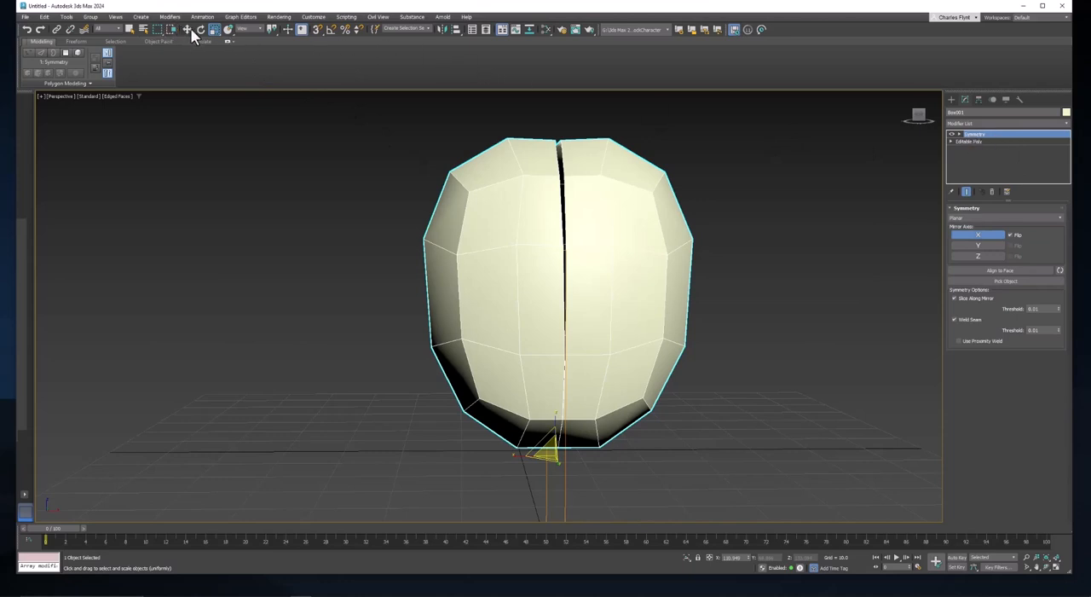
{"action": "left_click", "coordinate": [184, 29]}
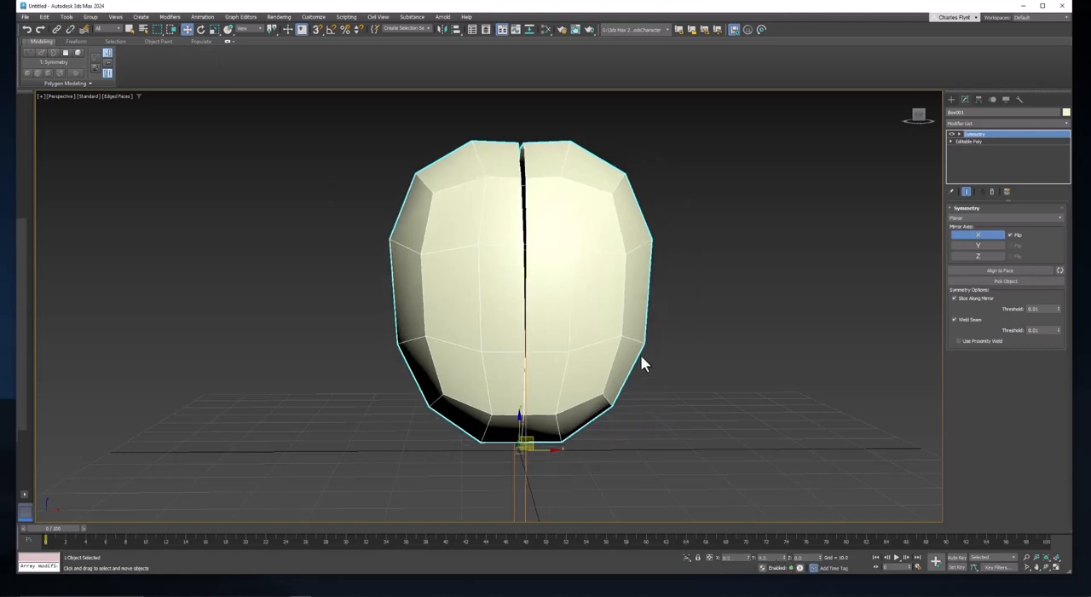
{"action": "left_click_drag", "start_coordinate": [644, 362], "coordinate": [657, 331]}
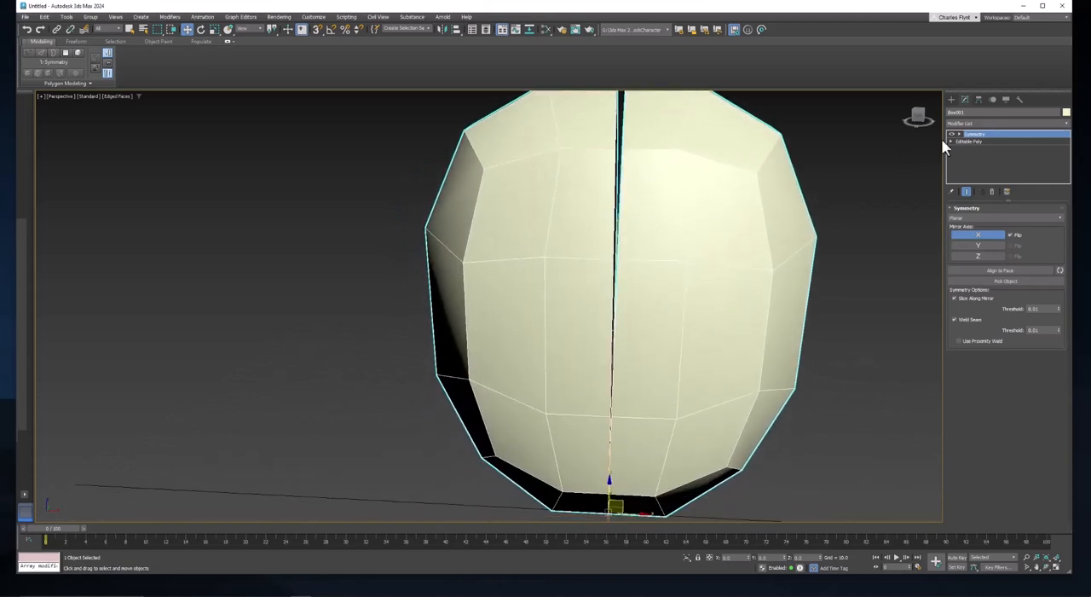
- Enter the Editable Poly's Vertex level and check the seam in the mirrored result
{"action": "left_click", "coordinate": [959, 141]}
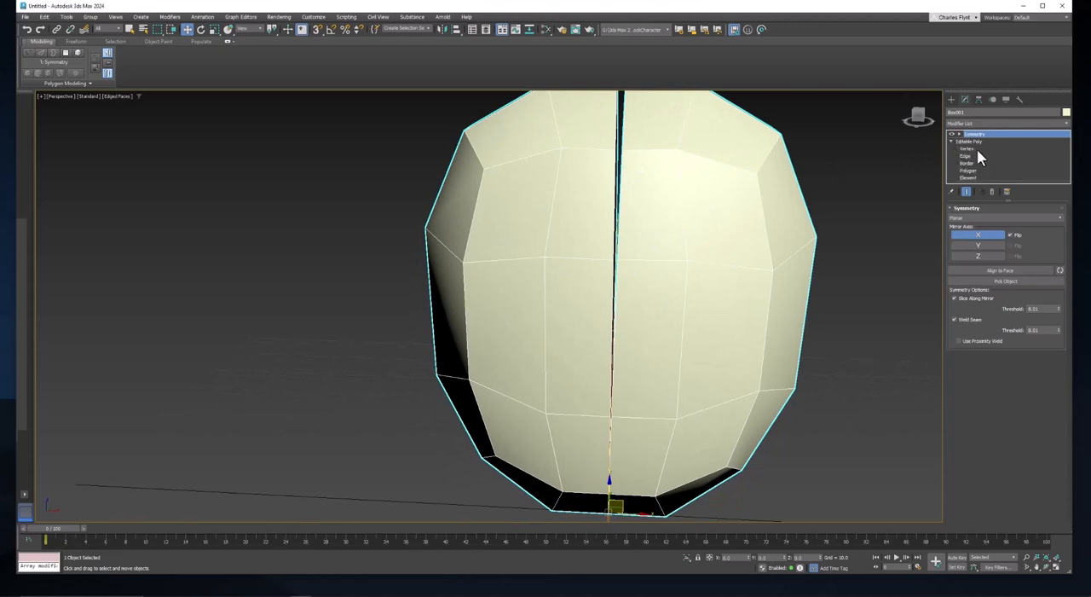
{"action": "left_click", "coordinate": [968, 149]}
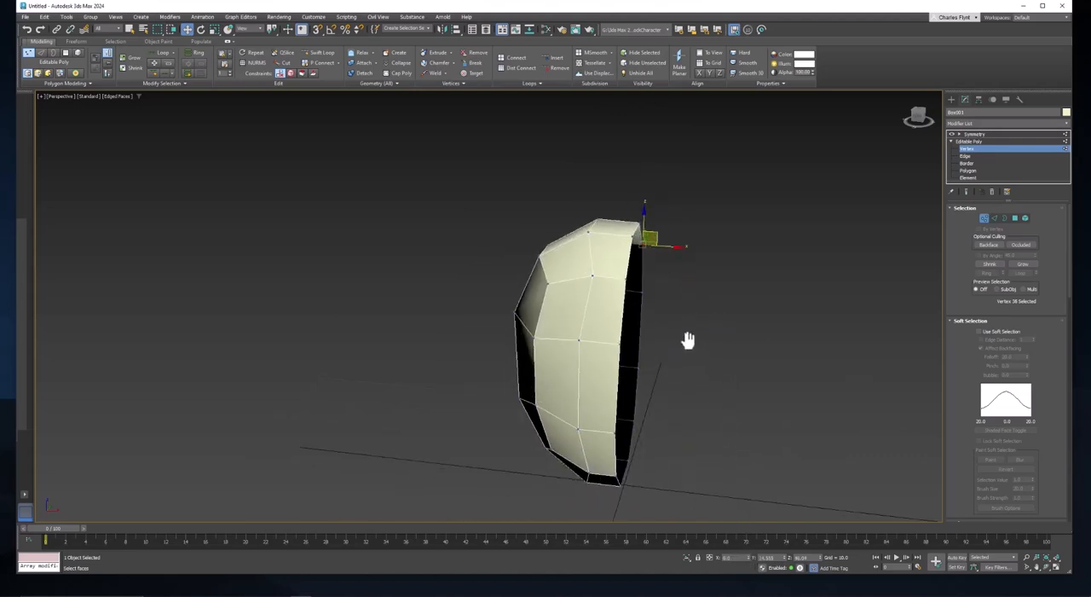
{"action": "left_click_drag", "start_coordinate": [688, 340], "coordinate": [913, 385]}
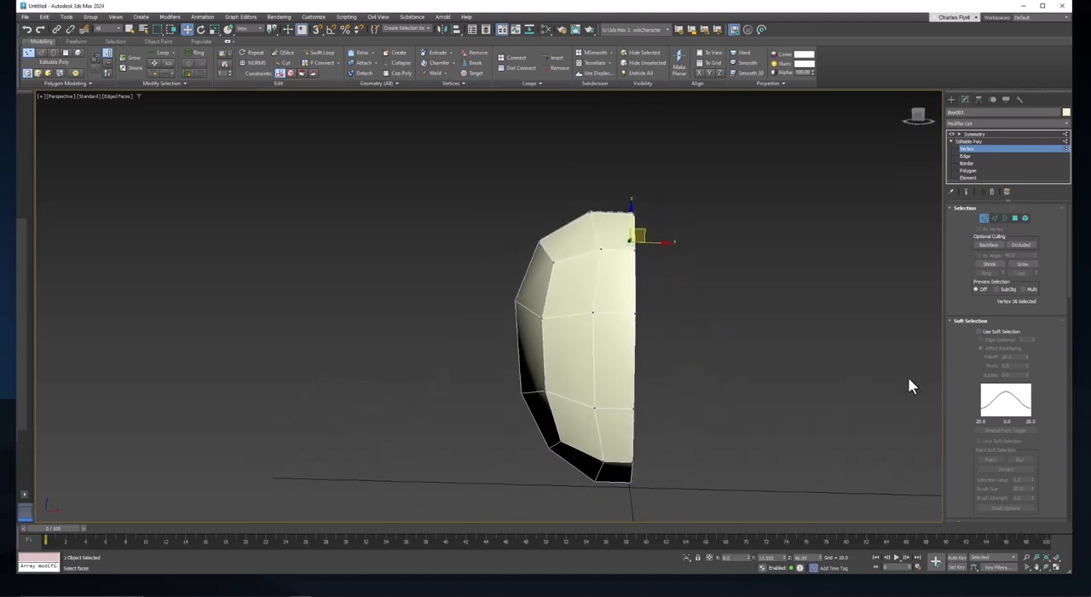
{"action": "left_click", "coordinate": [974, 133]}
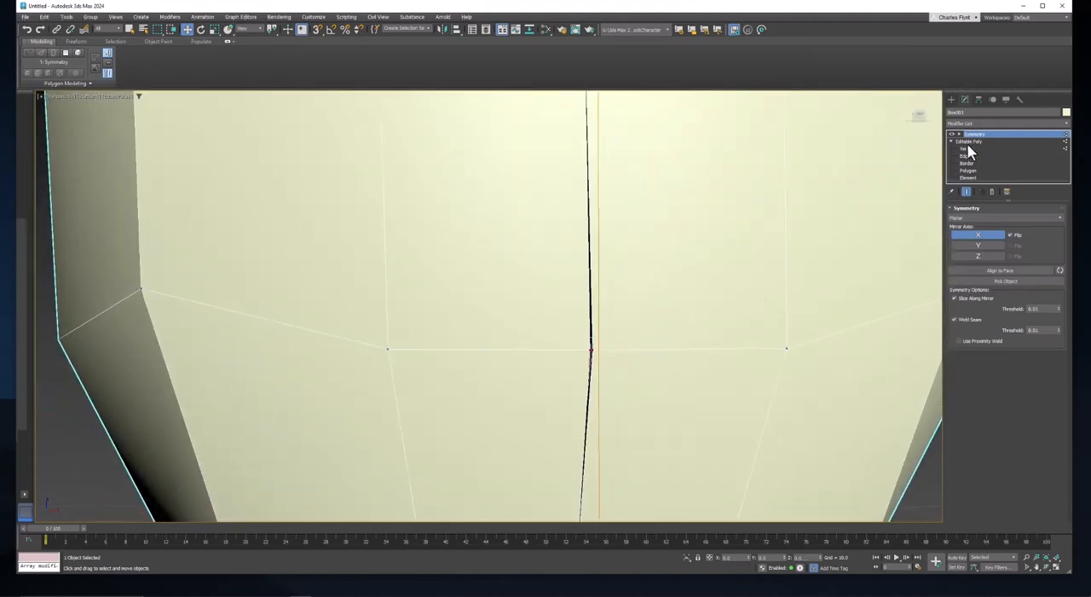
{"action": "left_click", "coordinate": [967, 147]}
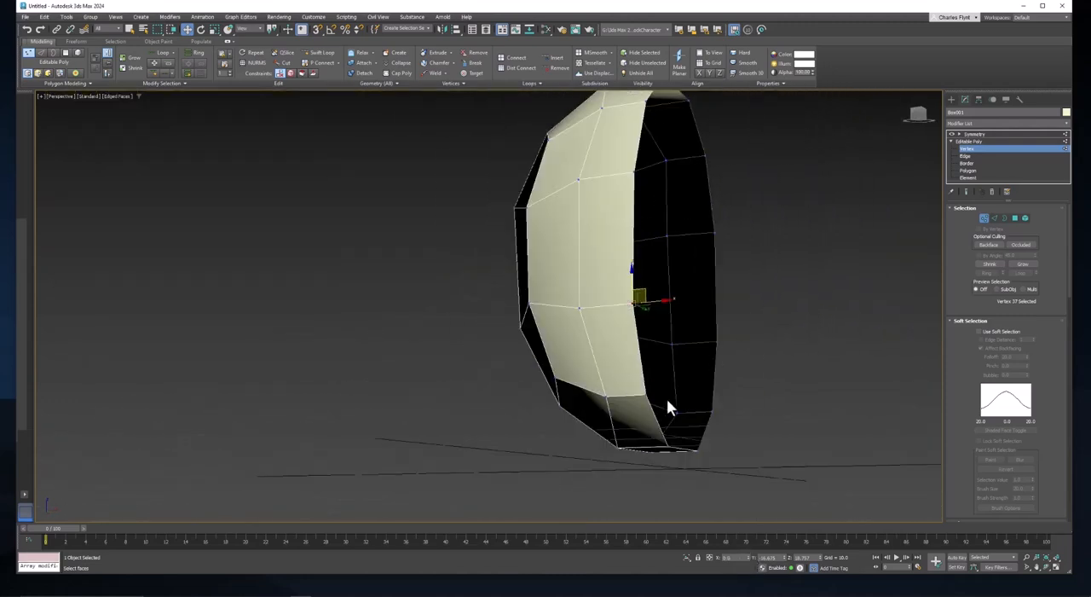
- Select the seam vertices, move them onto the mirror plane, and inspect the closed seam
{"action": "left_click_drag", "start_coordinate": [648, 303], "coordinate": [665, 393]}
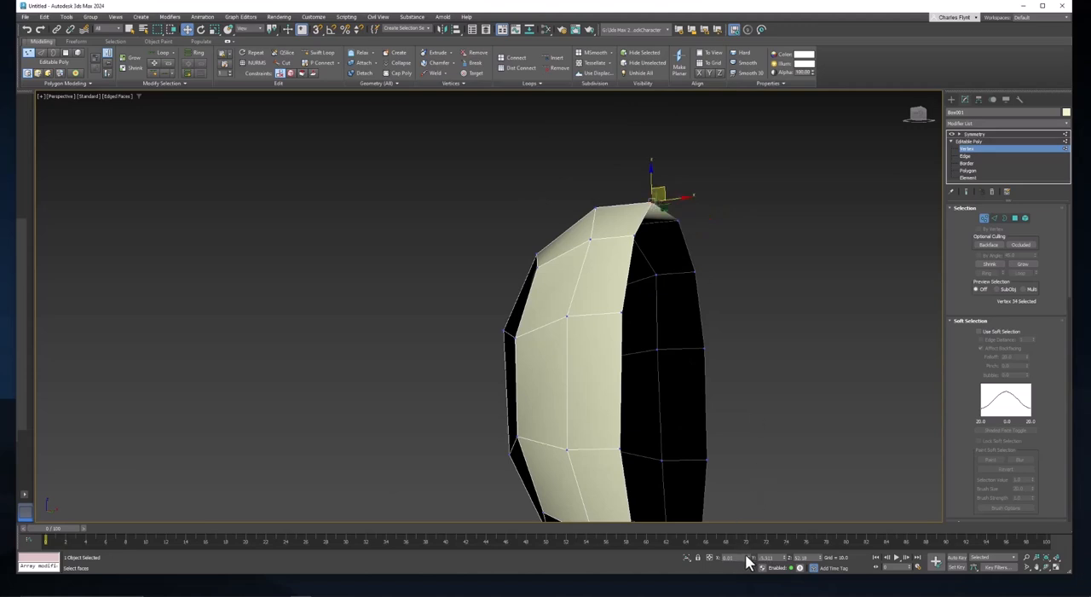
{"action": "left_click_drag", "start_coordinate": [652, 200], "coordinate": [648, 235]}
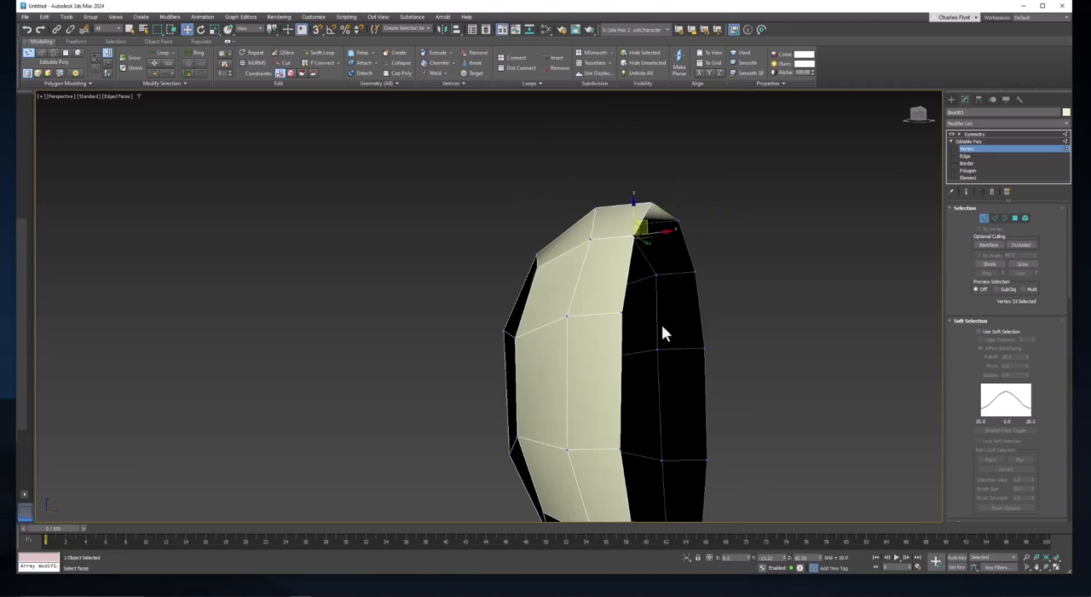
{"action": "left_click_drag", "start_coordinate": [648, 230], "coordinate": [631, 311]}
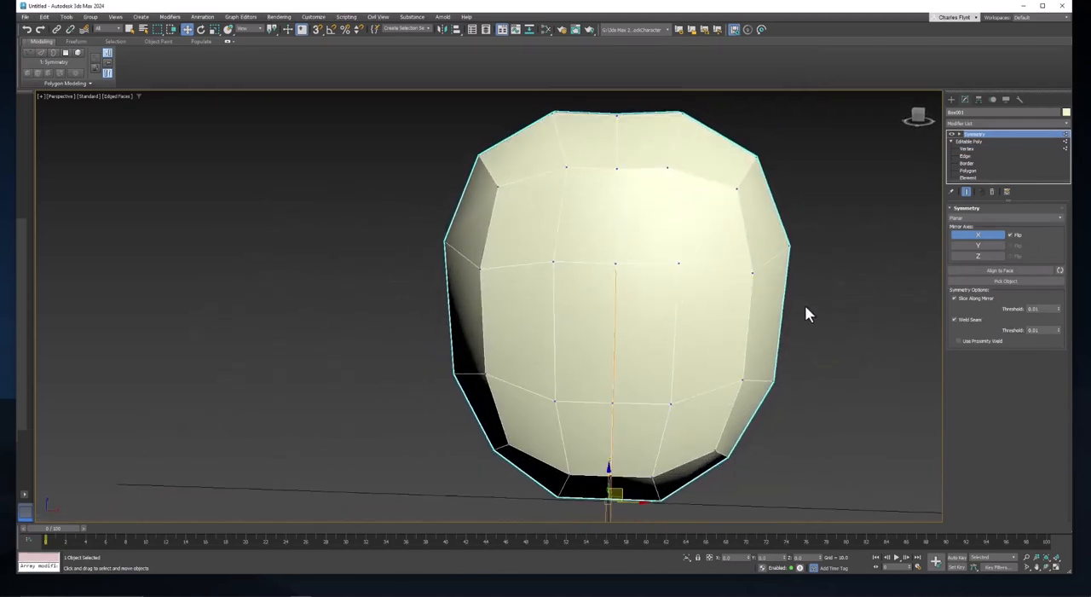
{"action": "left_click_drag", "start_coordinate": [809, 314], "coordinate": [588, 310]}
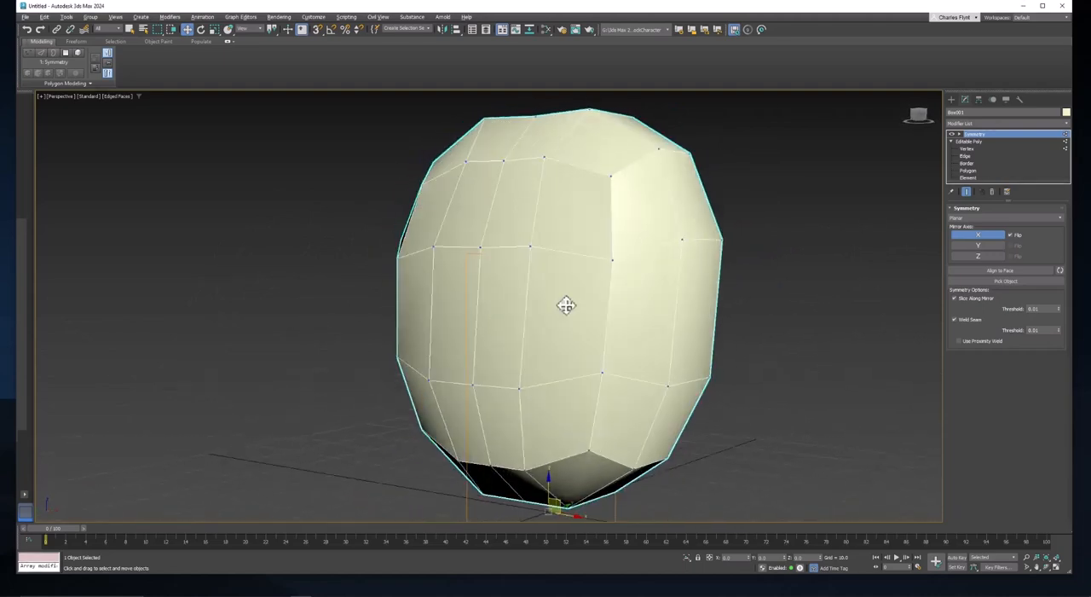
{"action": "left_click_drag", "start_coordinate": [567, 306], "coordinate": [644, 318]}
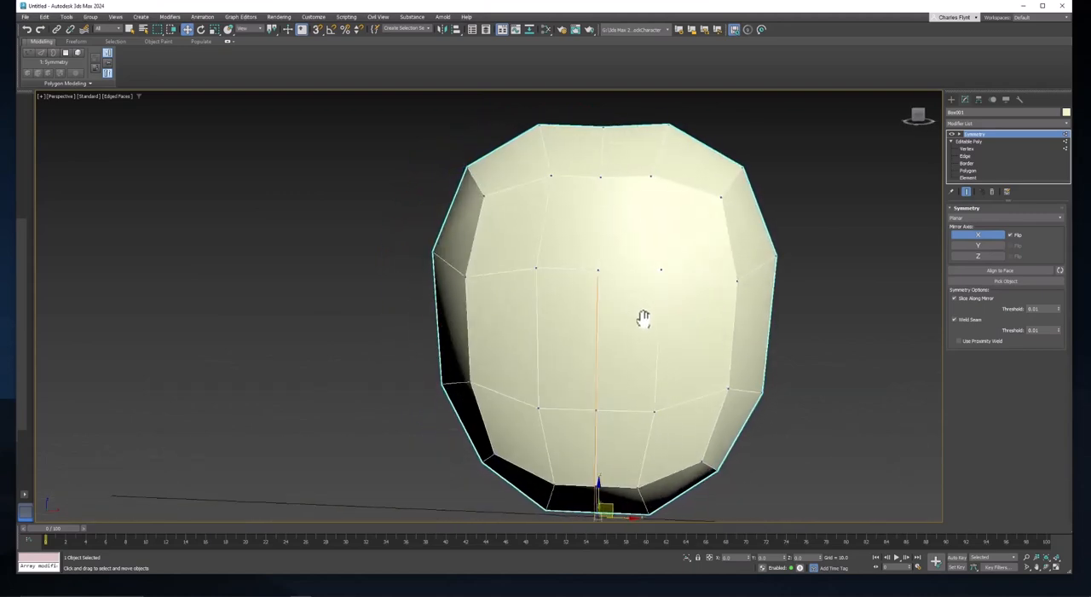